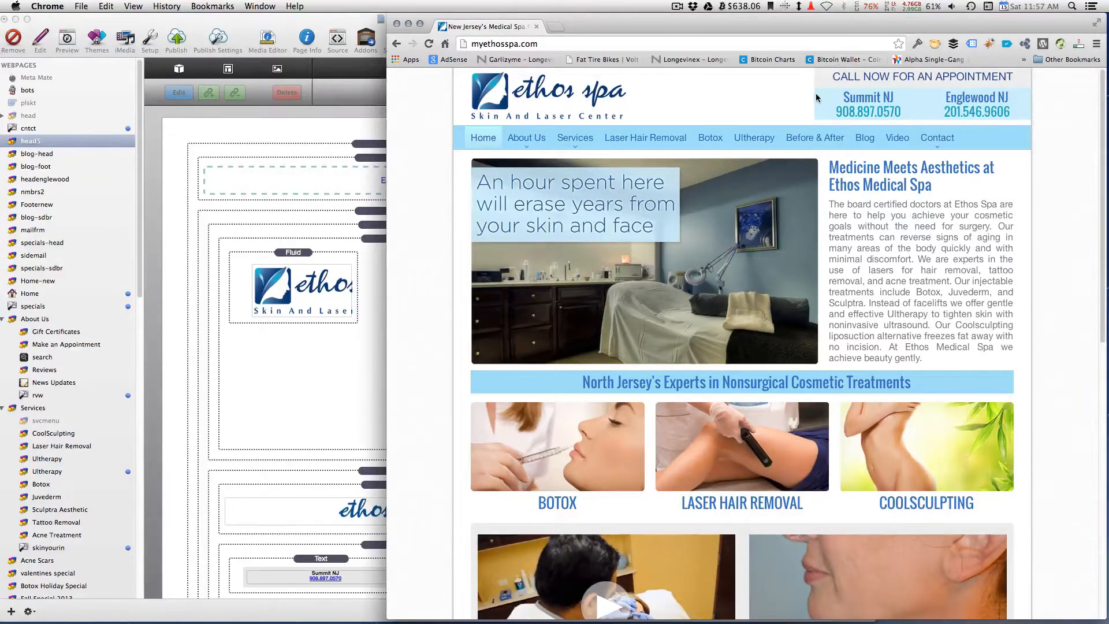
Step: Scroll the live myethosspa.com homepage in Chrome to review its header
scroll("down", 3)
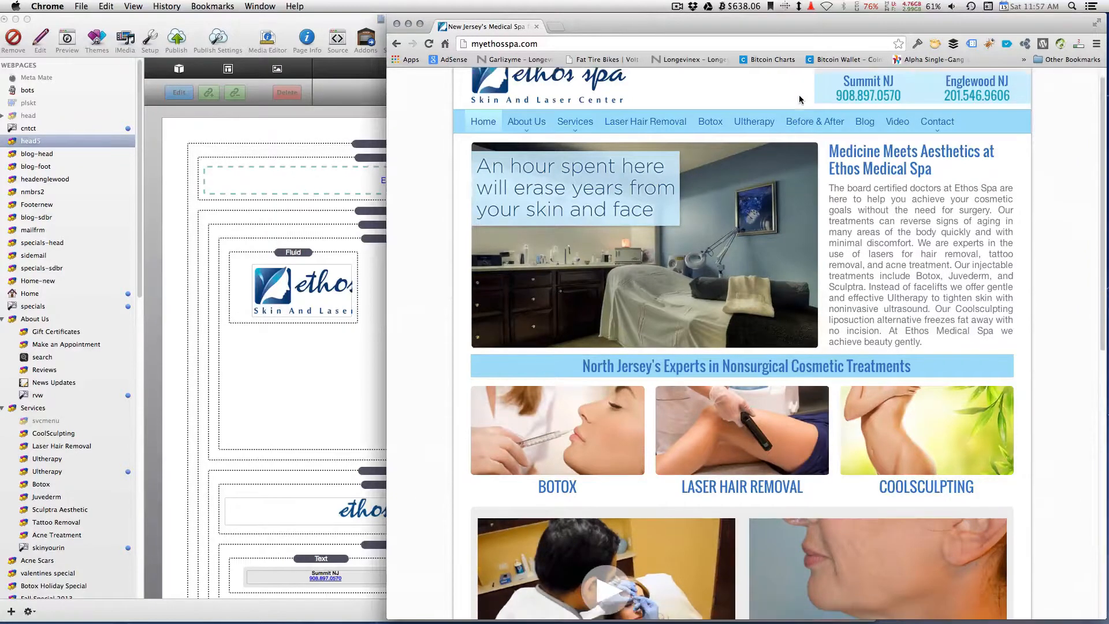
scroll("down", 3)
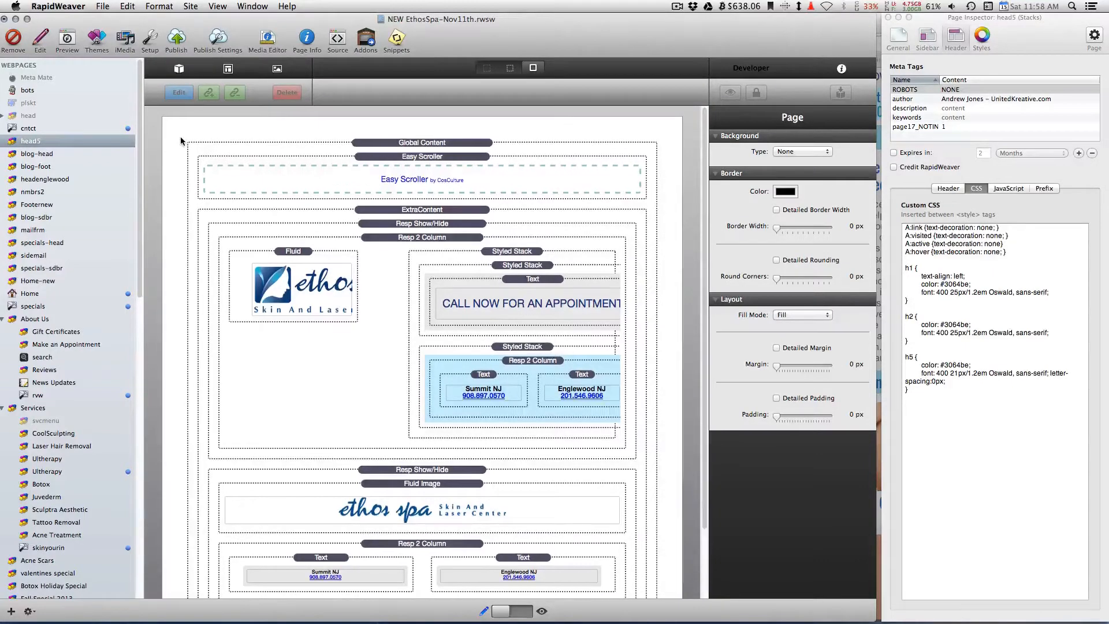
Step: Inspect the logo banner and header Resp Show/Hide containers' Effect and When settings
scroll("down", 3)
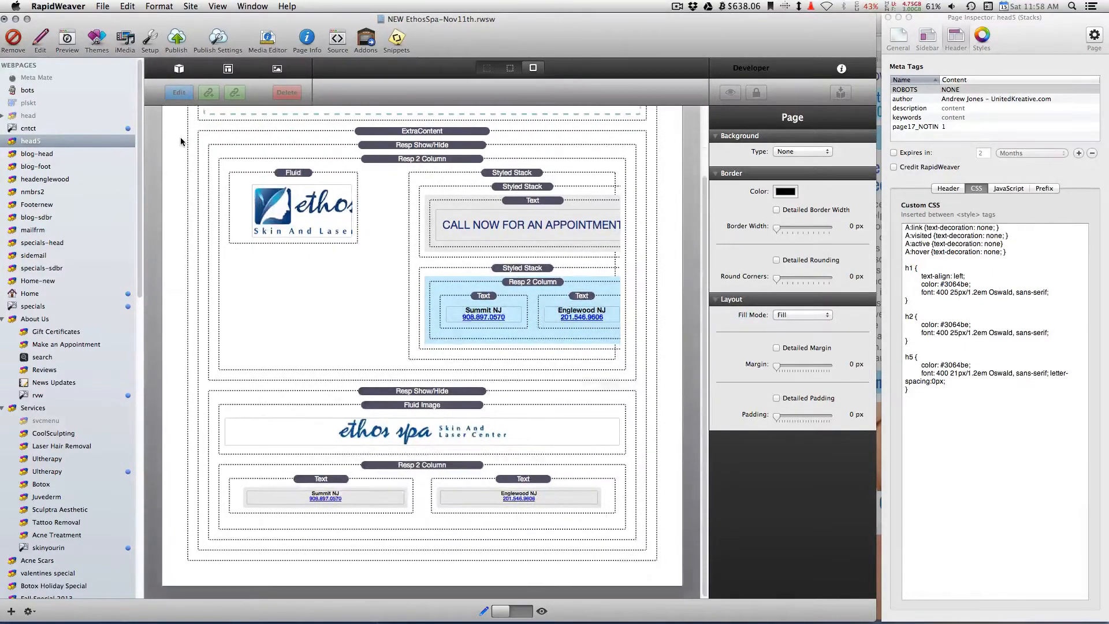
mouse_move(448, 356)
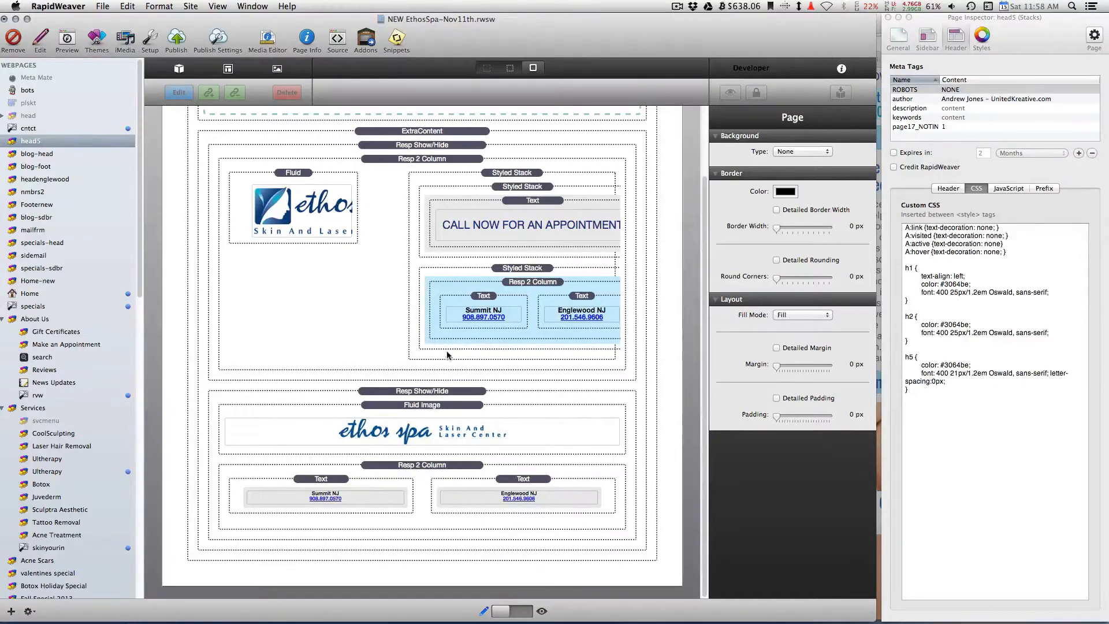
left_click(422, 391)
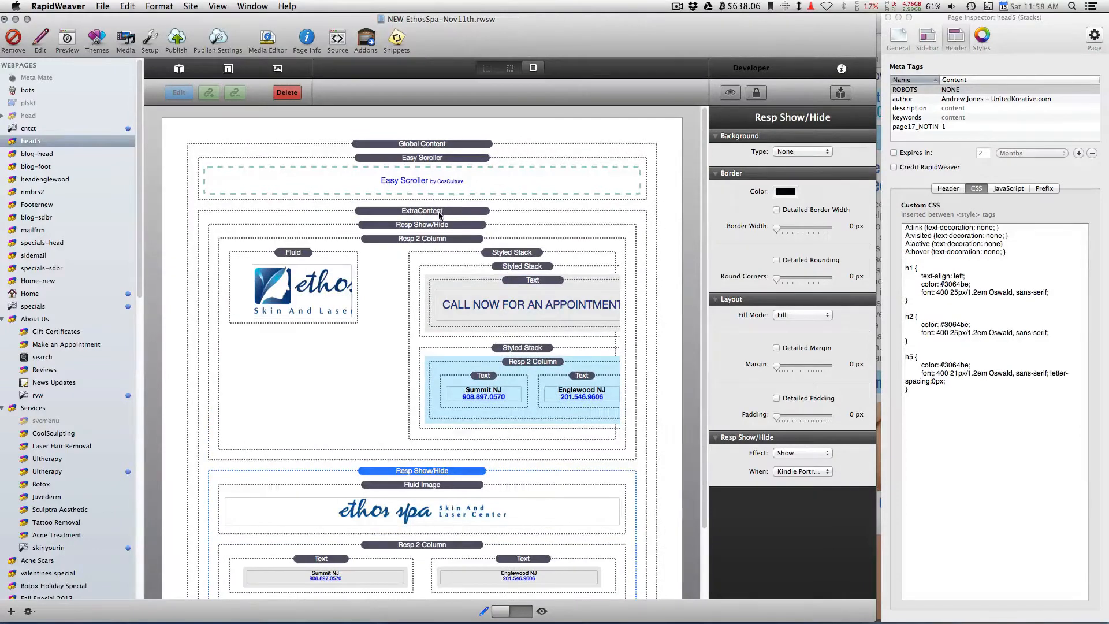
left_click(421, 224)
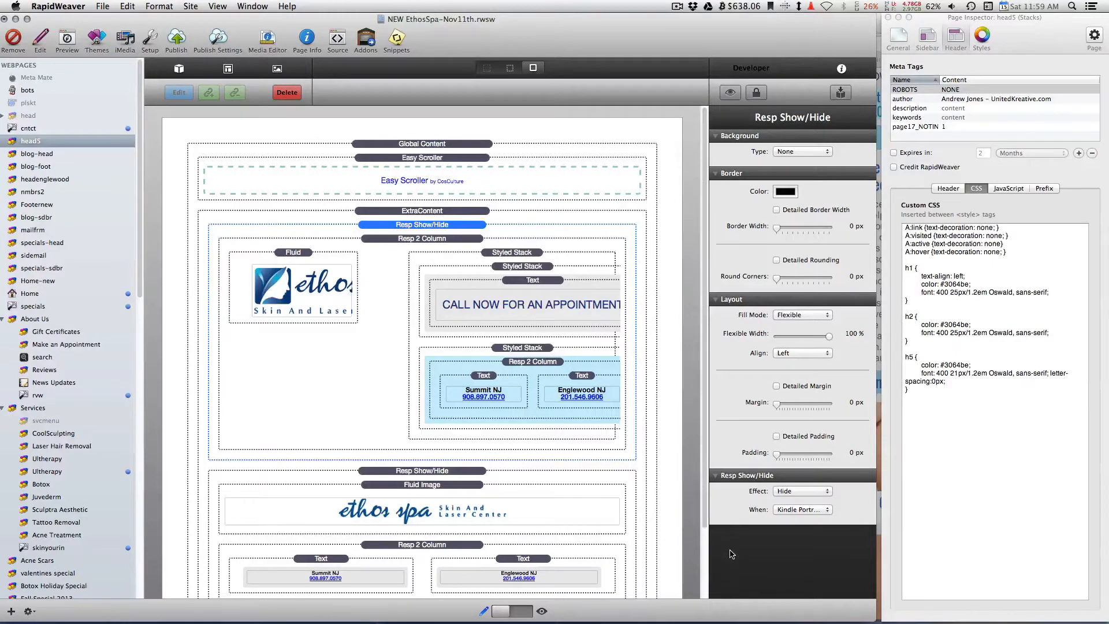
mouse_move(692, 550)
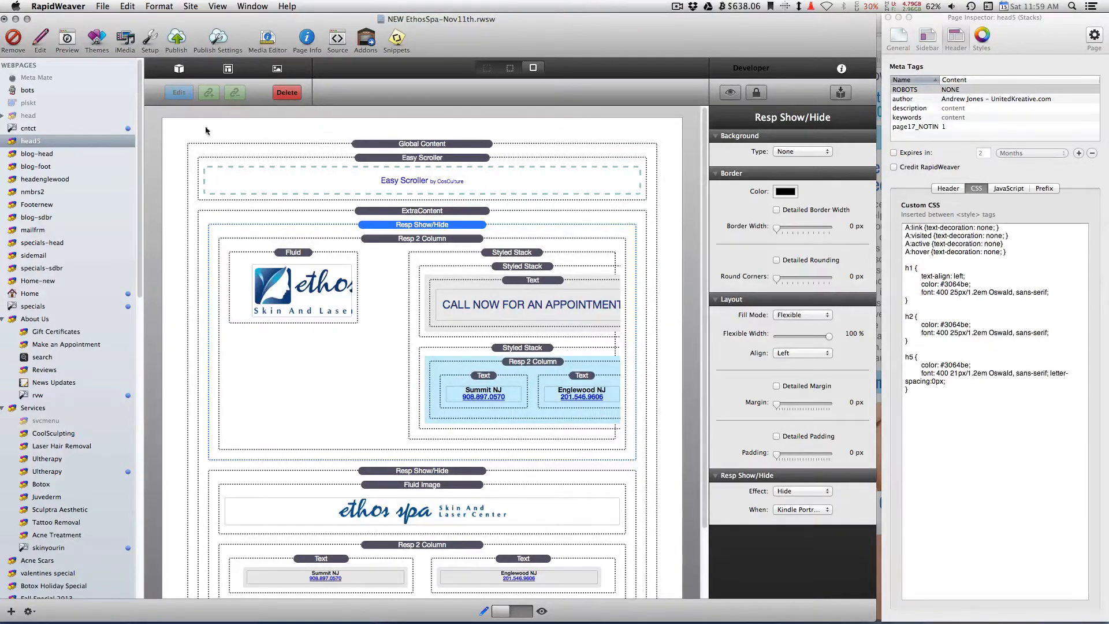
mouse_move(265, 189)
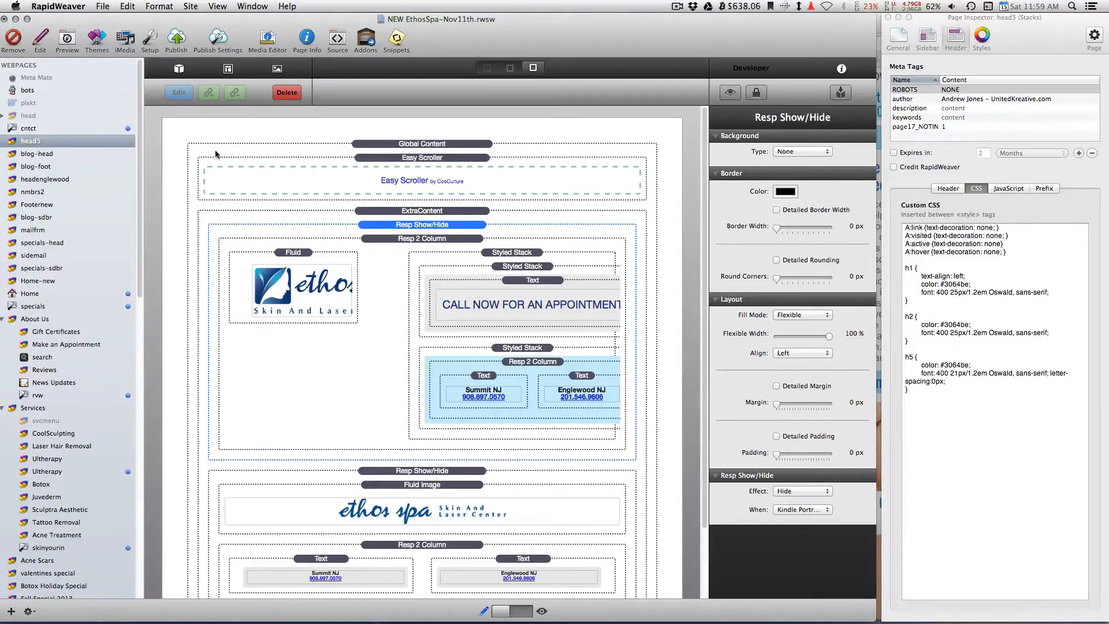
mouse_move(275, 183)
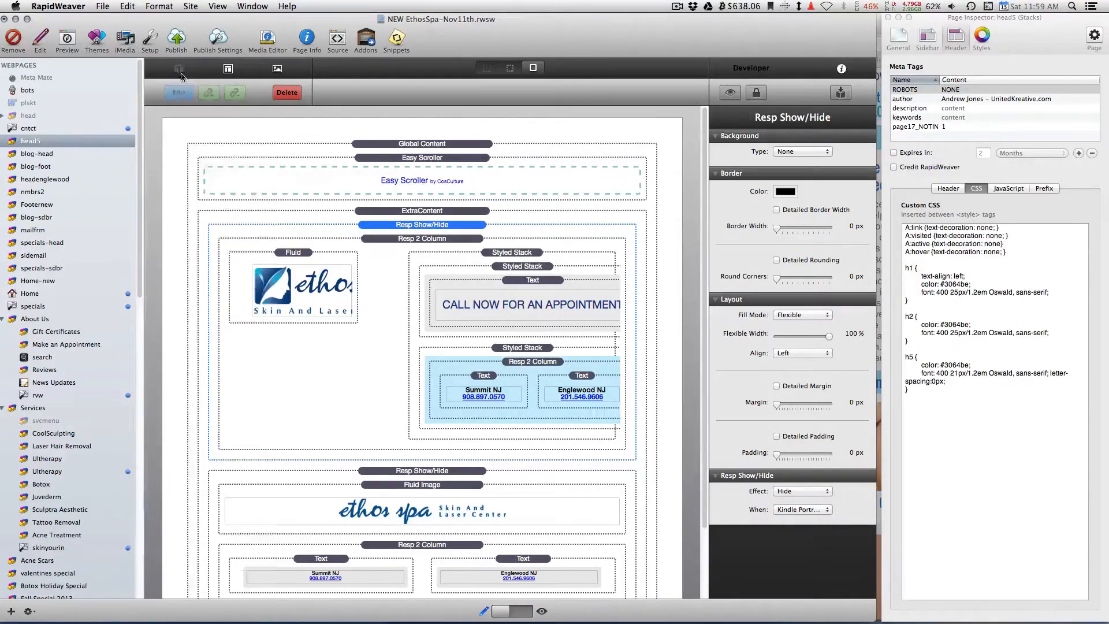
Step: Drag the head5 header stacks into the Global Content drop zone, then preview
left_click(179, 69)
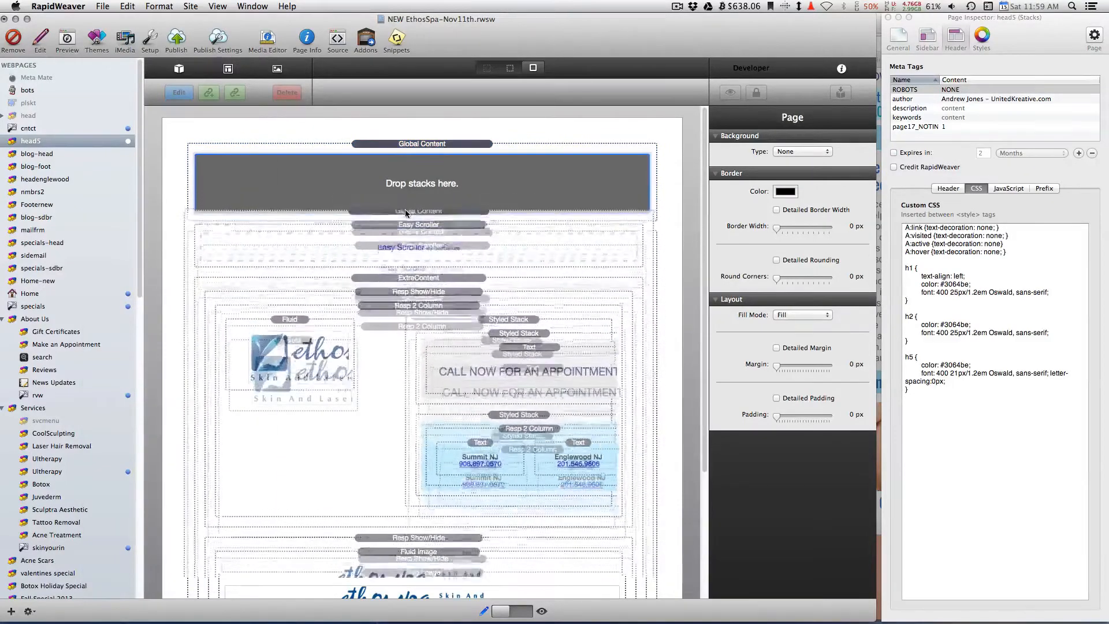
left_click(421, 231)
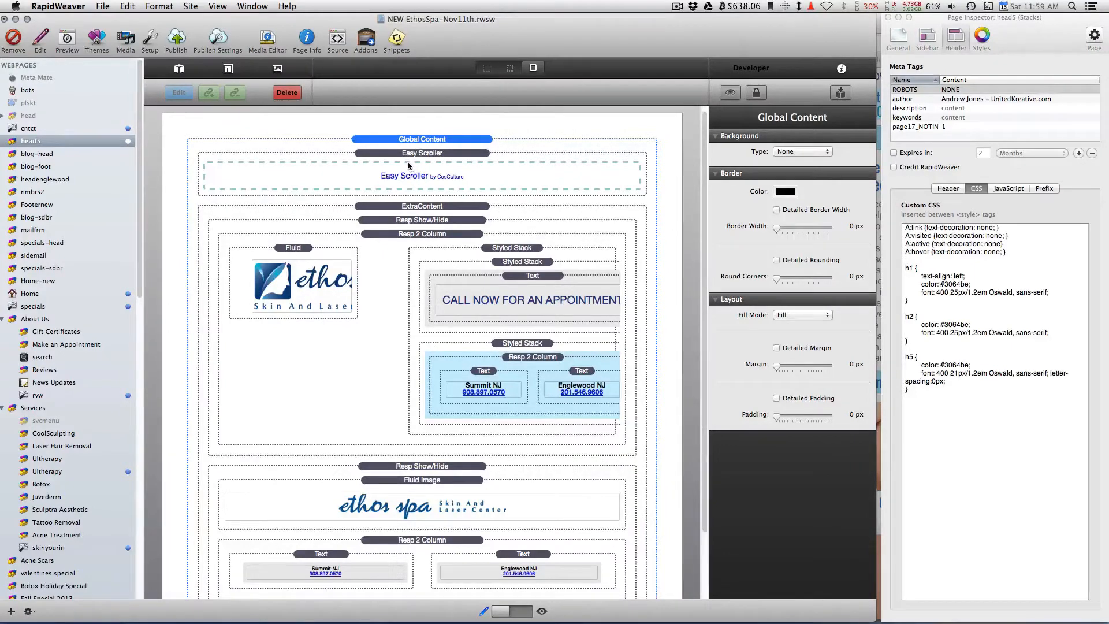
left_click(66, 37)
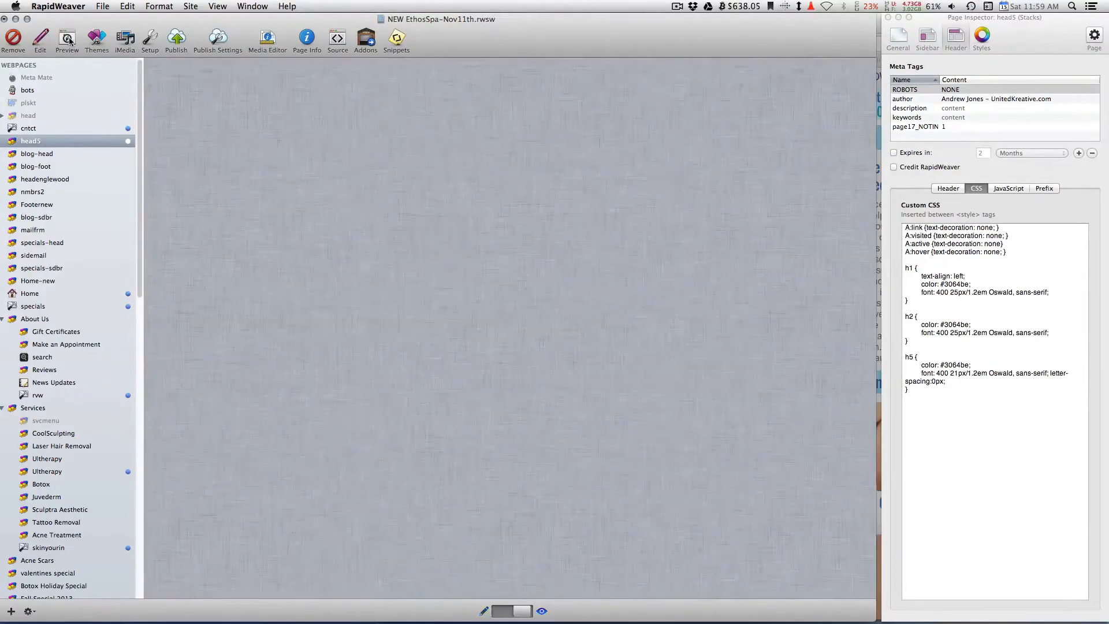
Step: Preview head5 showing the Ethos Spa logo and appointment banner with phone numbers
left_click(66, 37)
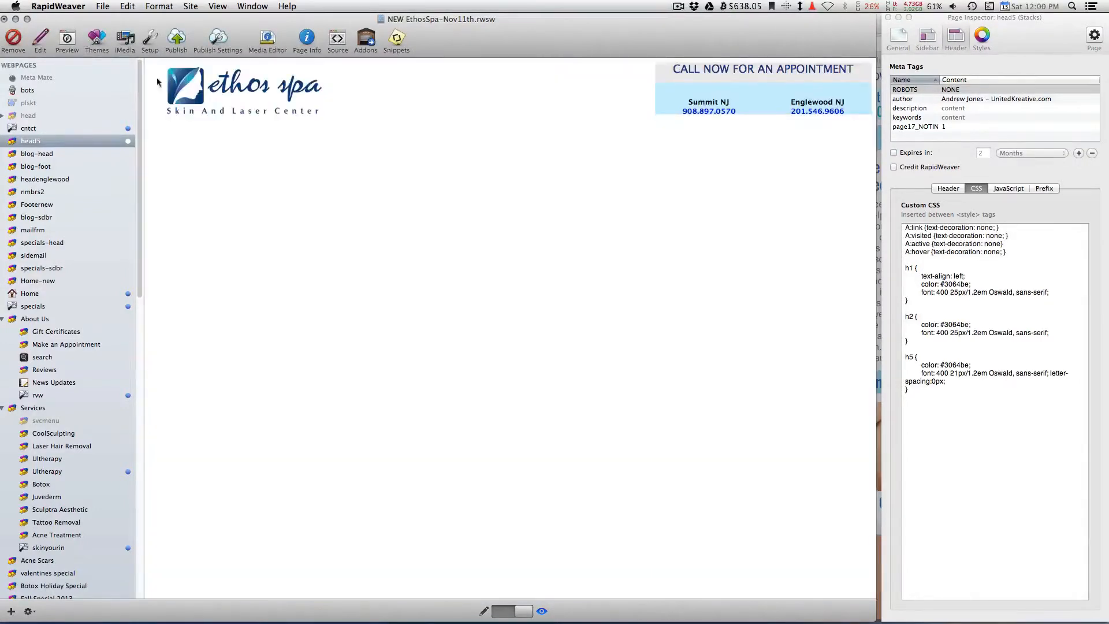
mouse_move(362, 82)
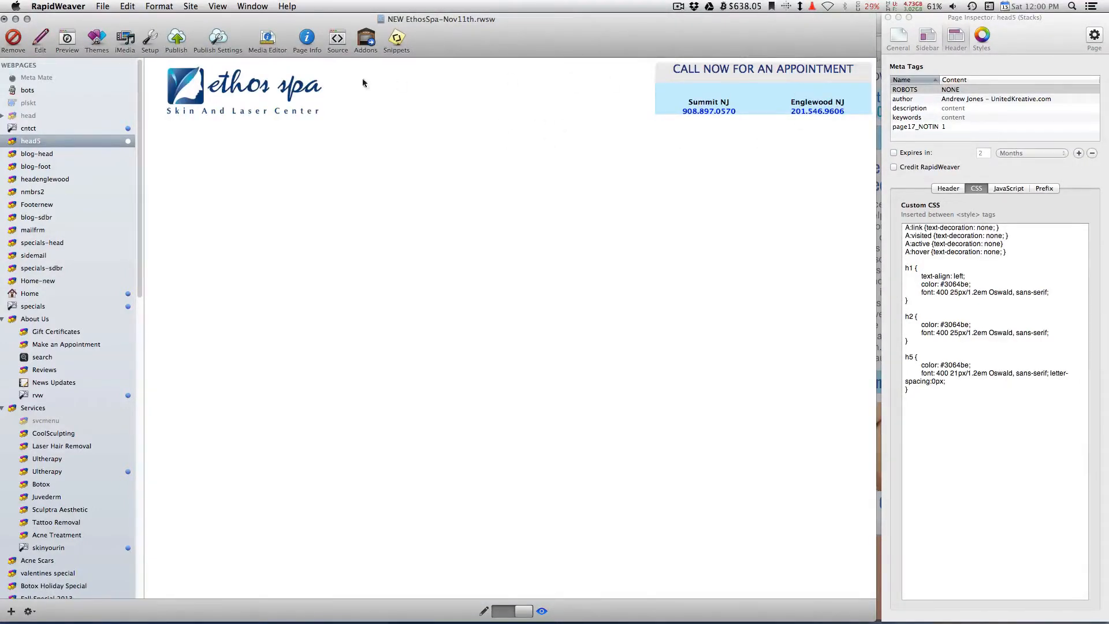
mouse_move(753, 118)
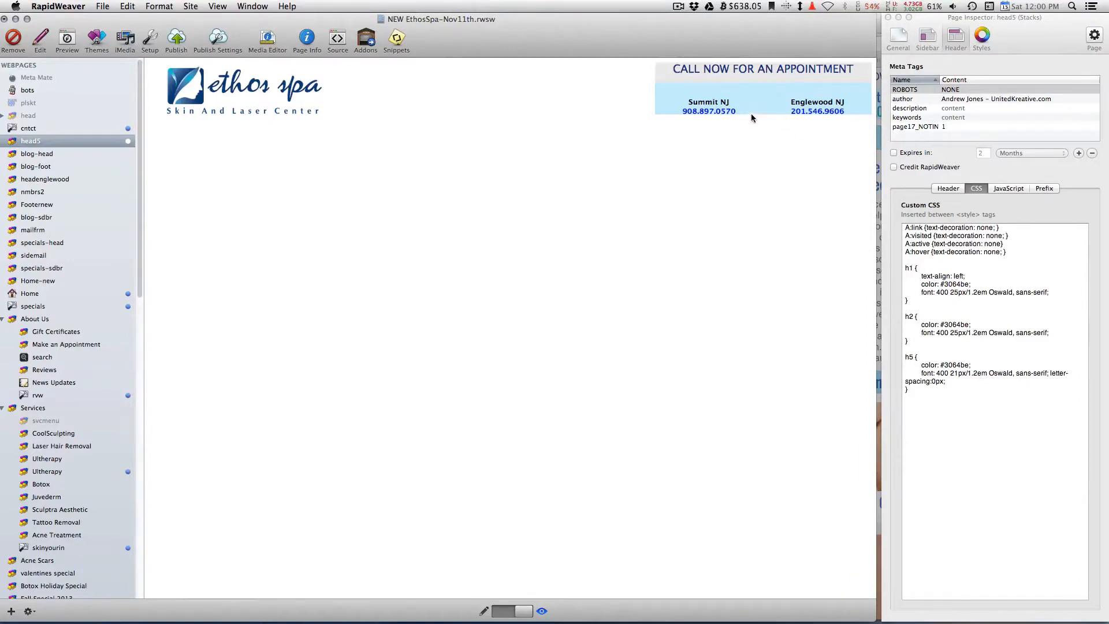
mouse_move(823, 97)
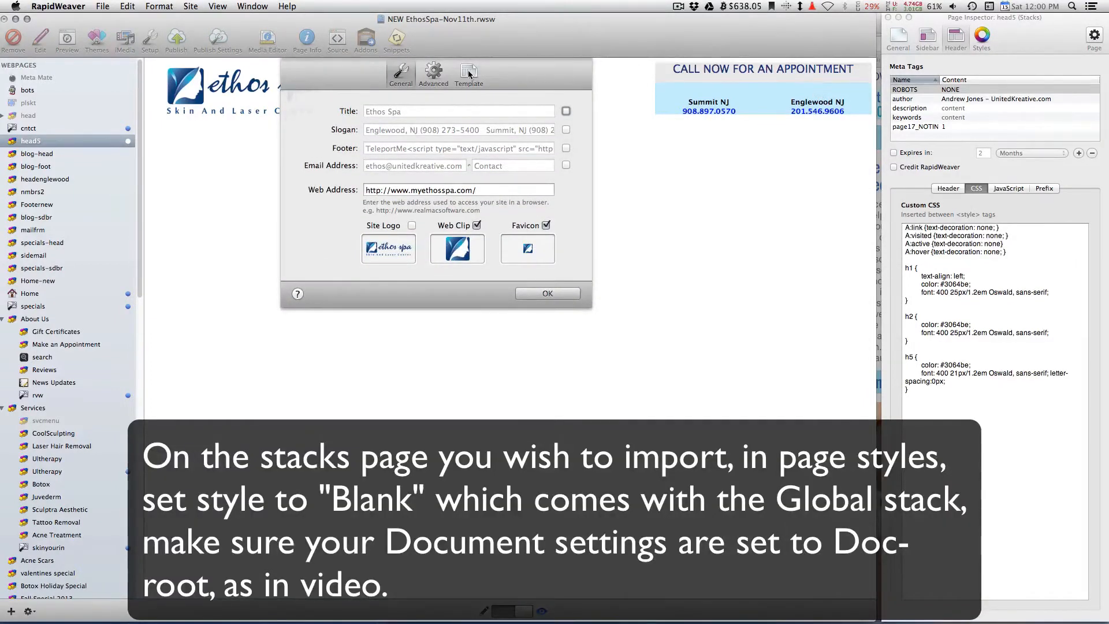
Step: Confirm file links are Relative to DOCROOT in Advanced site settings, then close
left_click(432, 73)
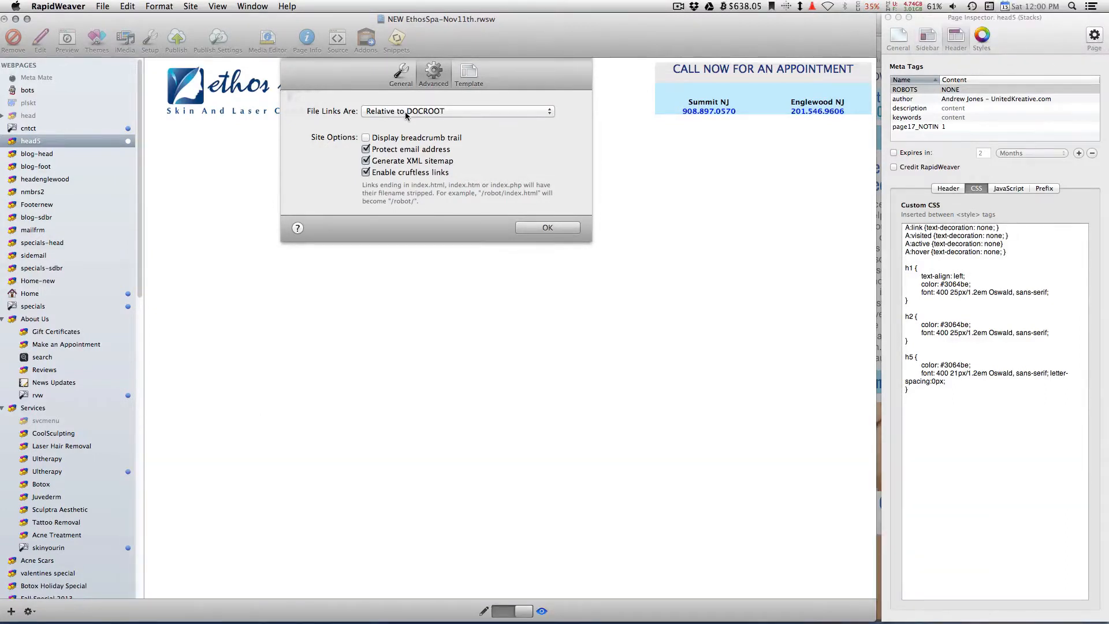
left_click(547, 227)
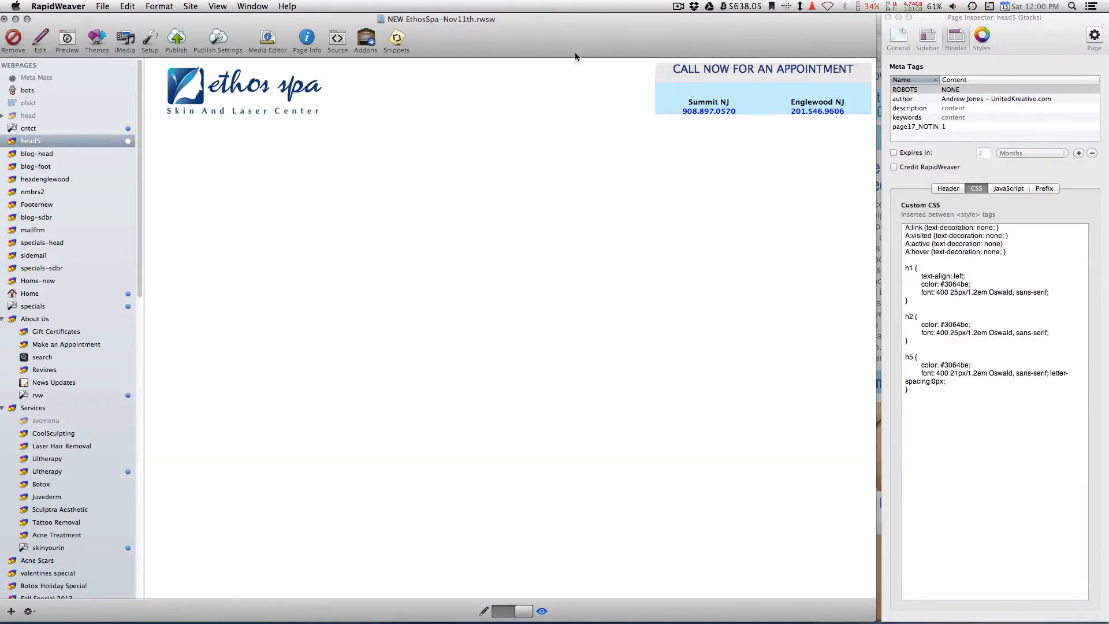
Step: Set head5's page-specific theme to Blank and return to Edit mode
left_click(913, 89)
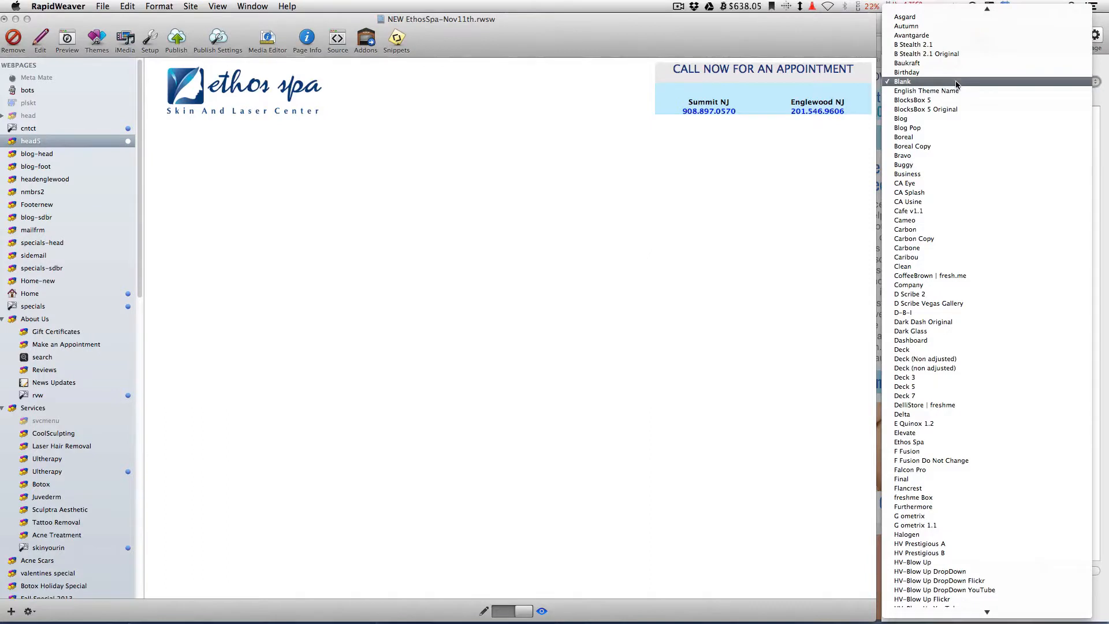
left_click(905, 81)
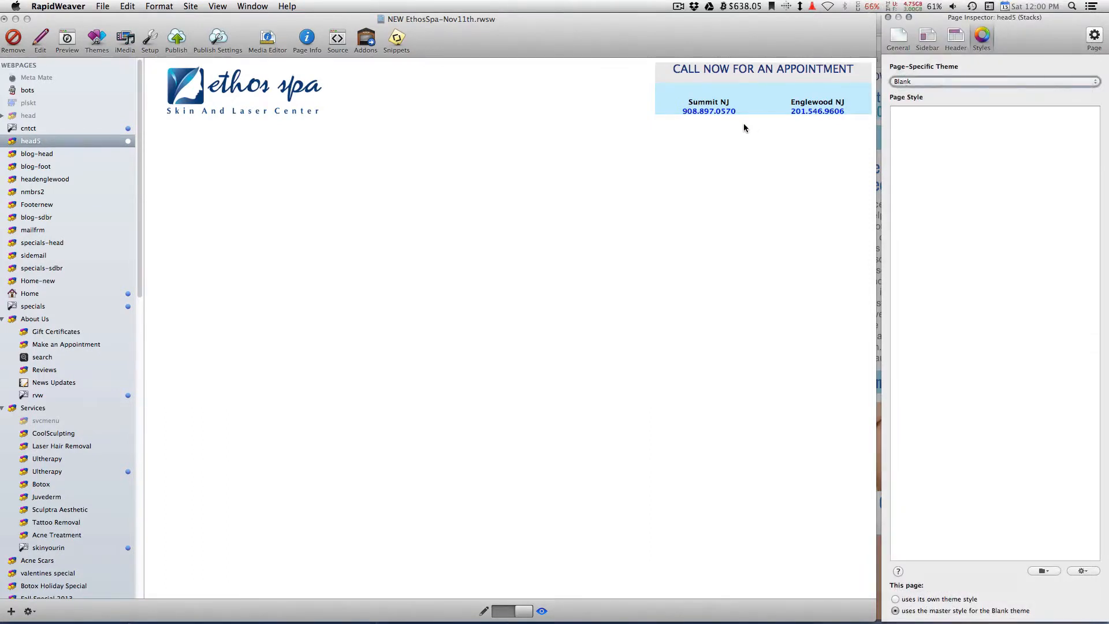
mouse_move(817, 130)
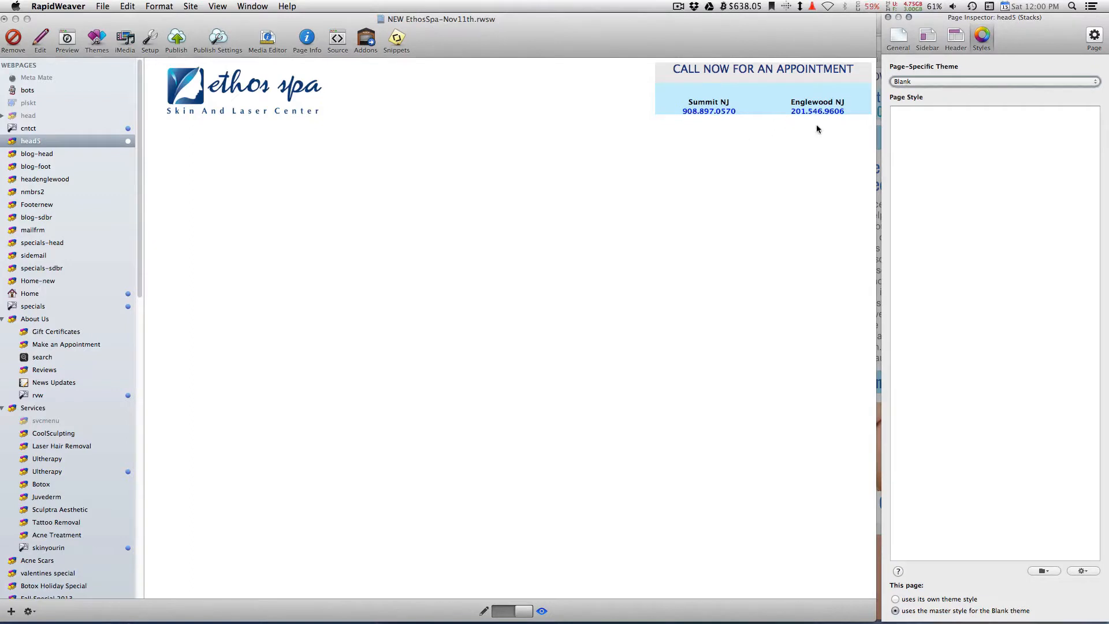
mouse_move(508, 155)
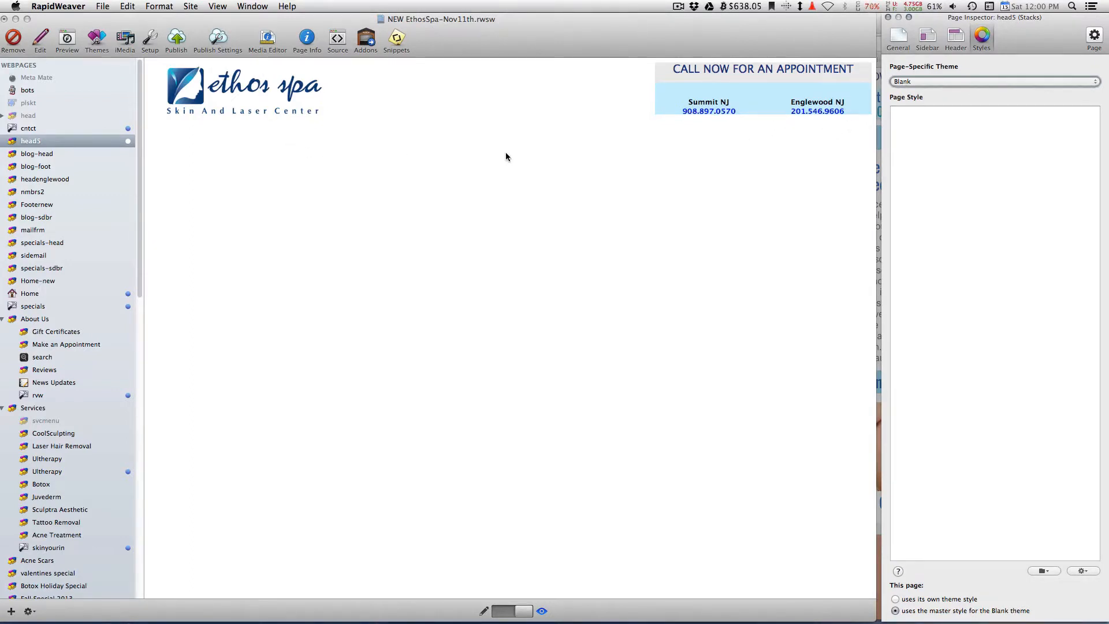
left_click(994, 81)
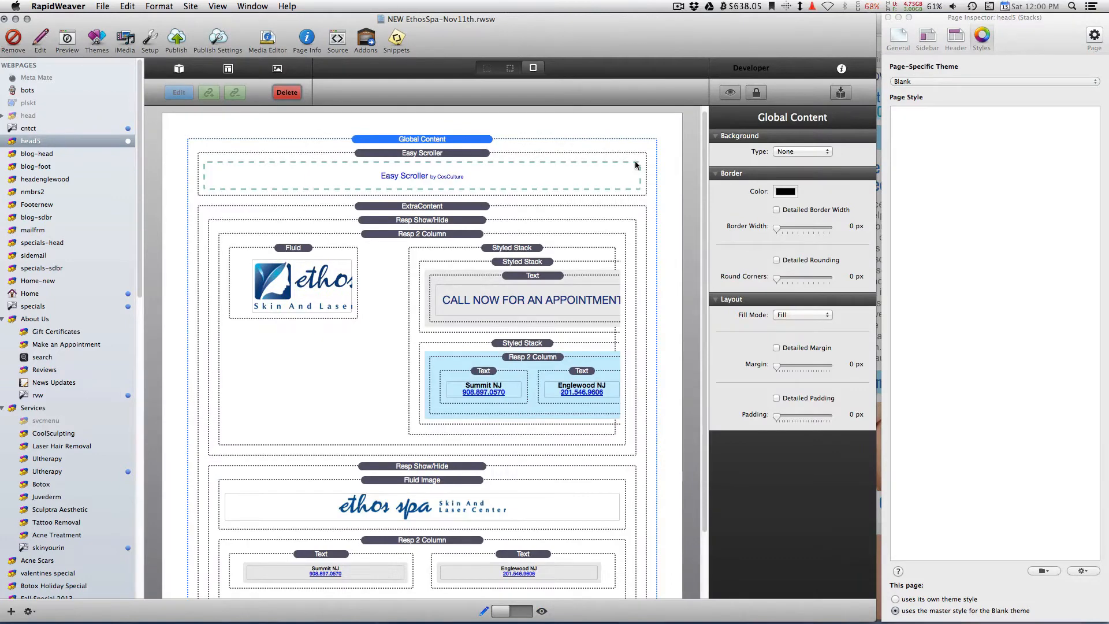
mouse_move(97, 368)
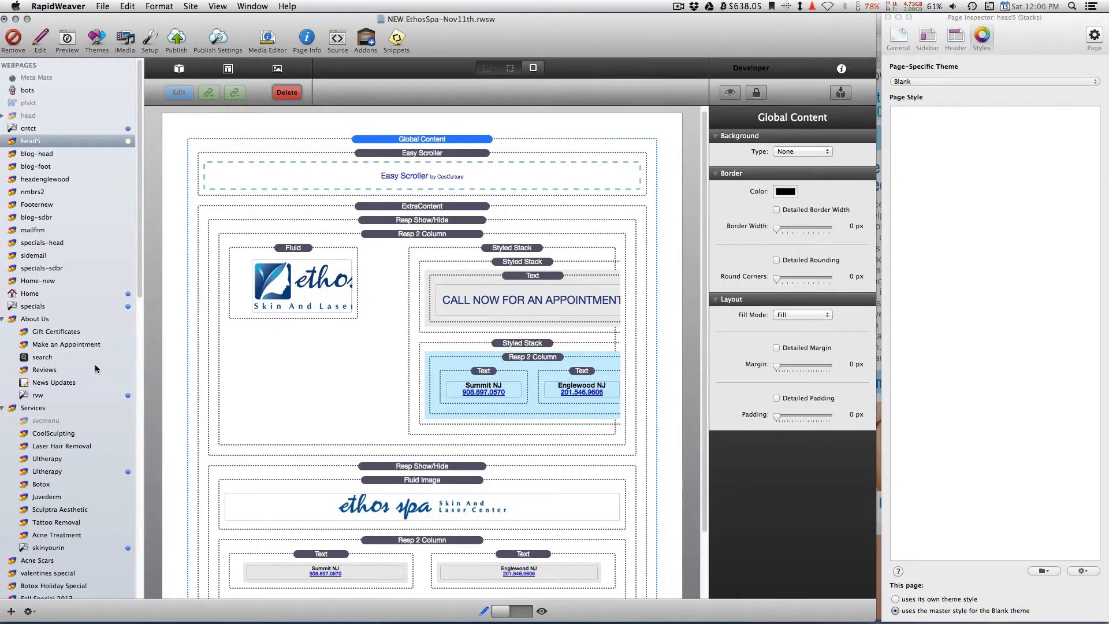
Step: On the Home page, set the Global Import Lite stack's Global Page to head5
left_click(30, 294)
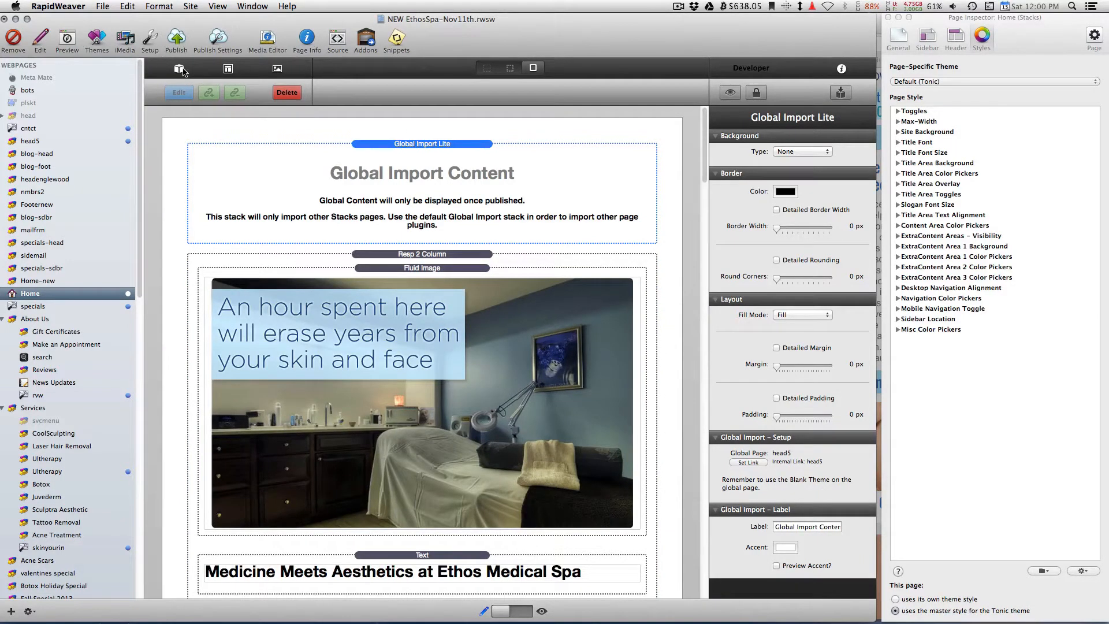
left_click(181, 68)
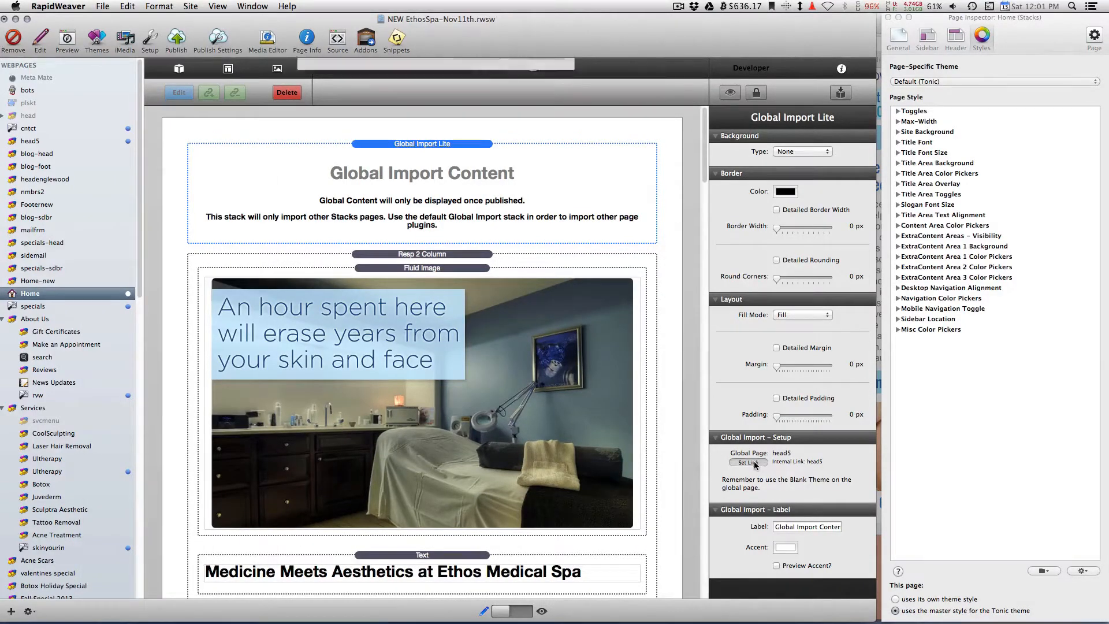
left_click(749, 462)
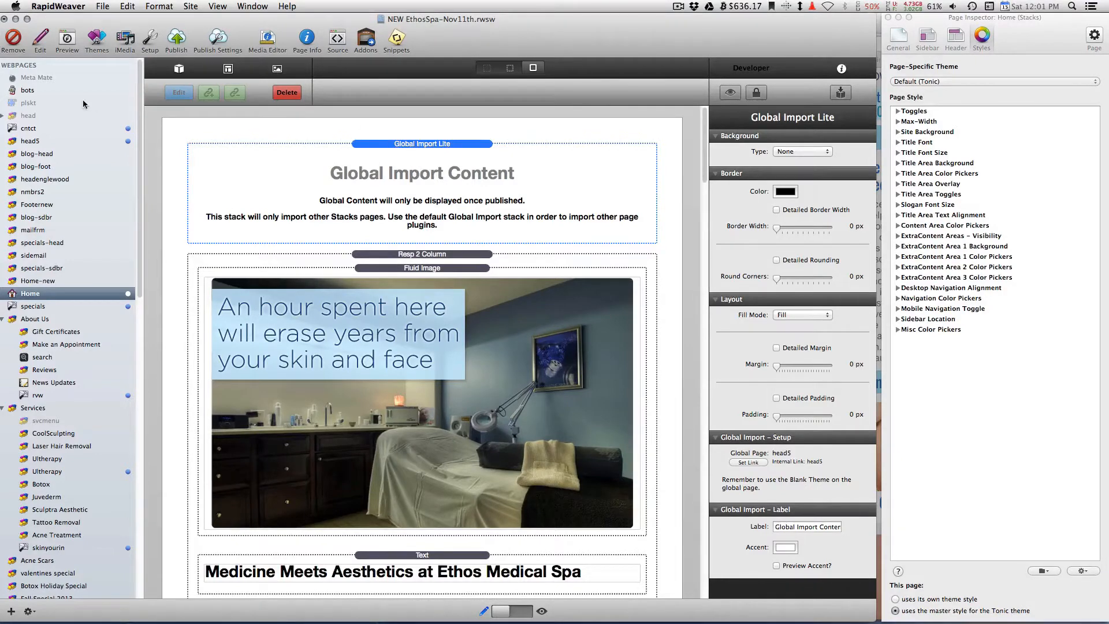
Step: Preview and reload the Home page, then select the Global Content error text
left_click(66, 38)
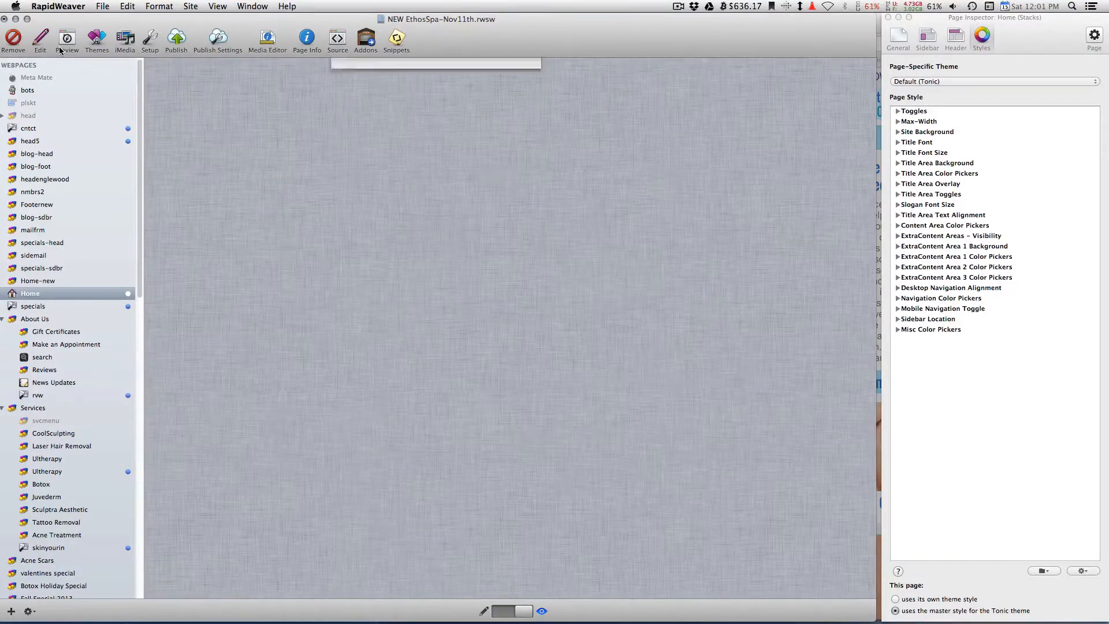
left_click(67, 37)
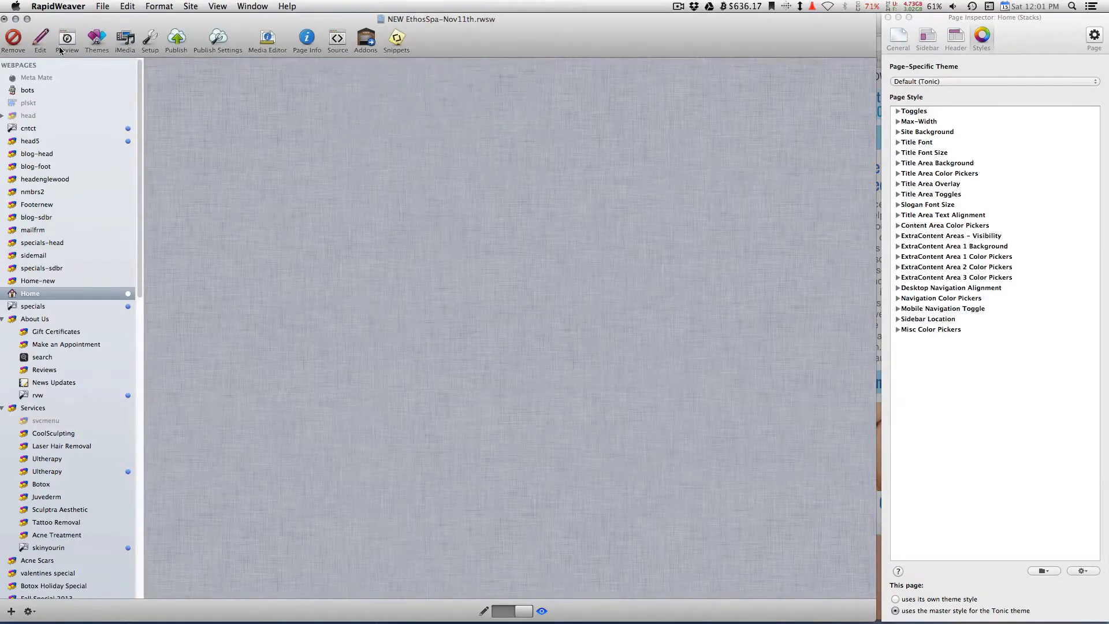
left_click(66, 37)
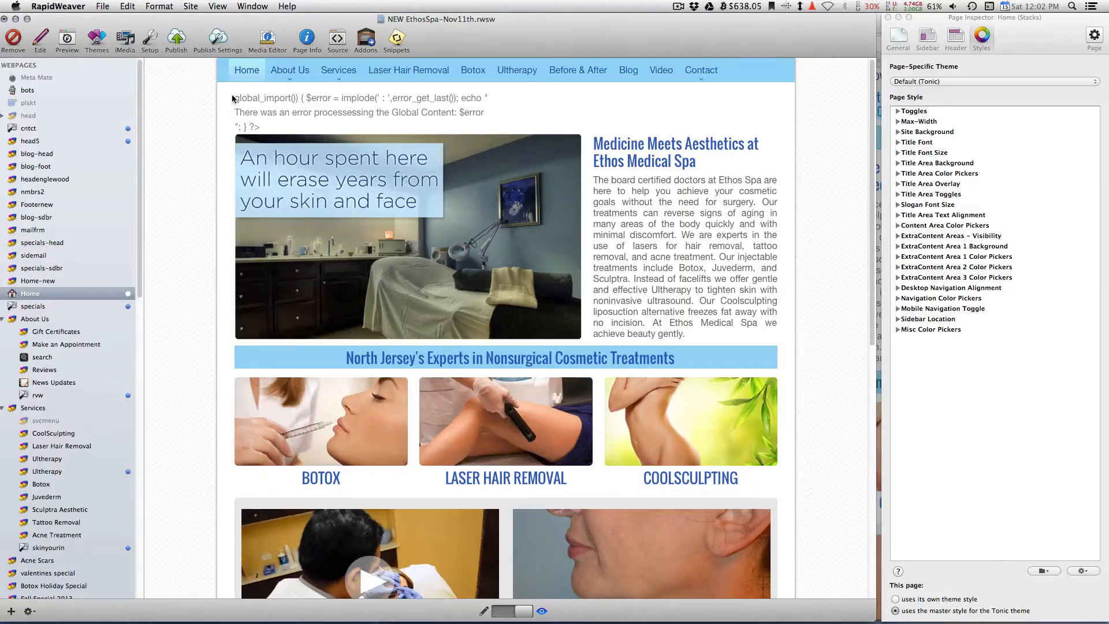
triple_click(354, 112)
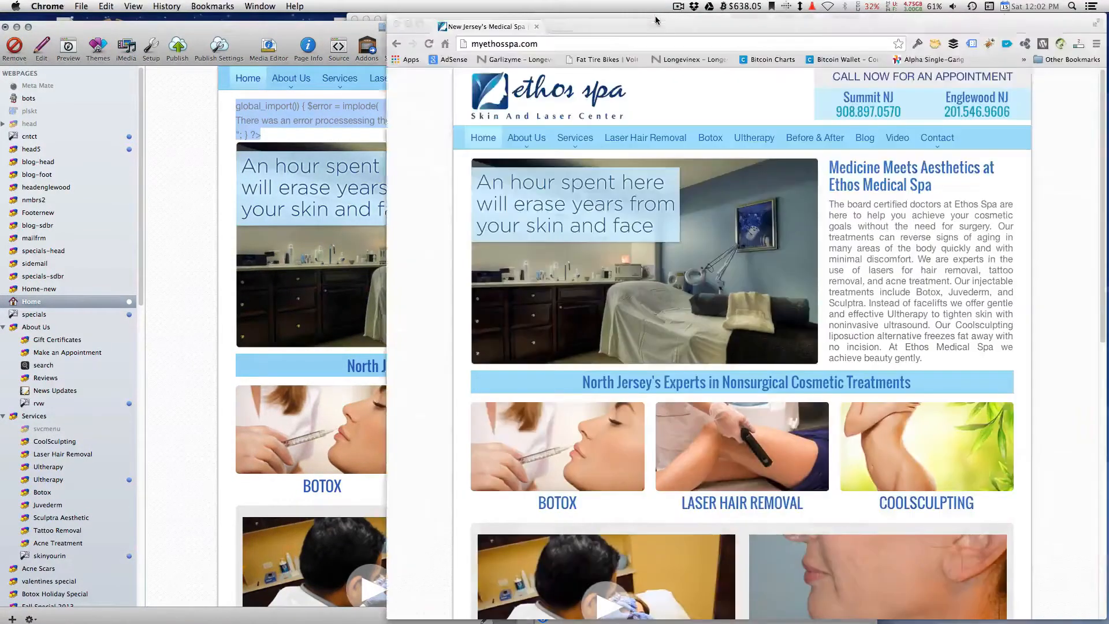
mouse_move(898, 137)
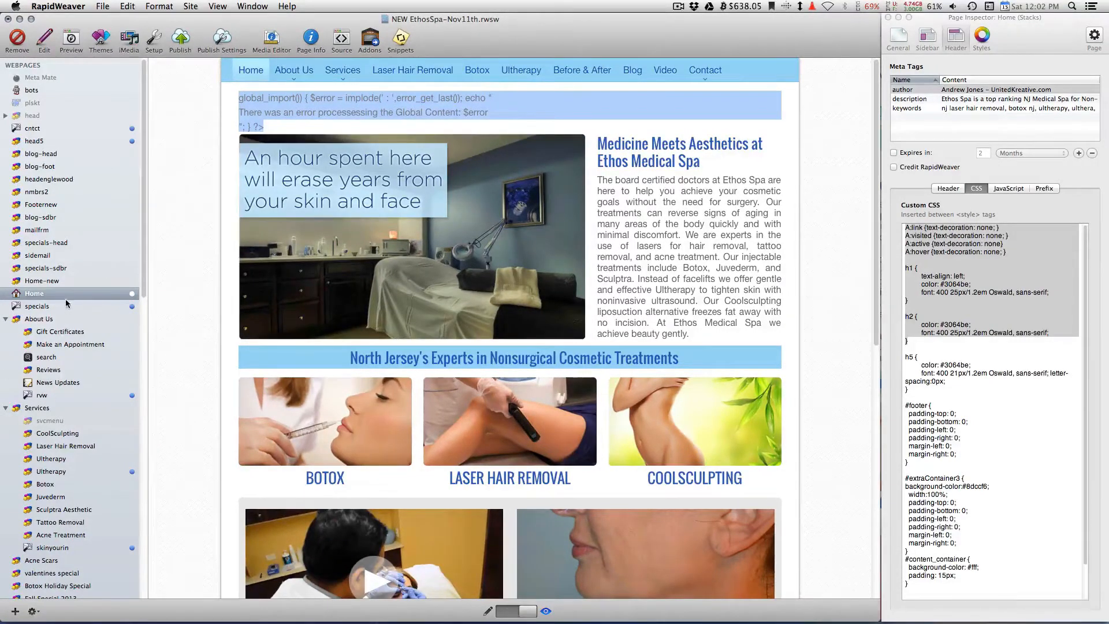
Step: Mark all pages and resources via the File menu
left_click(103, 6)
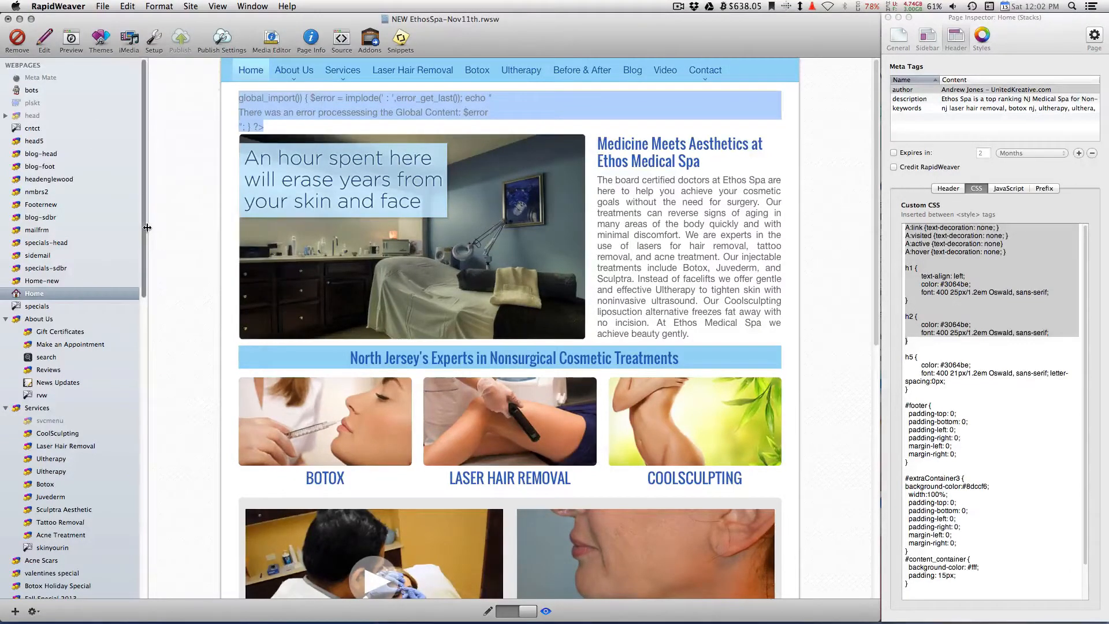
left_click(102, 5)
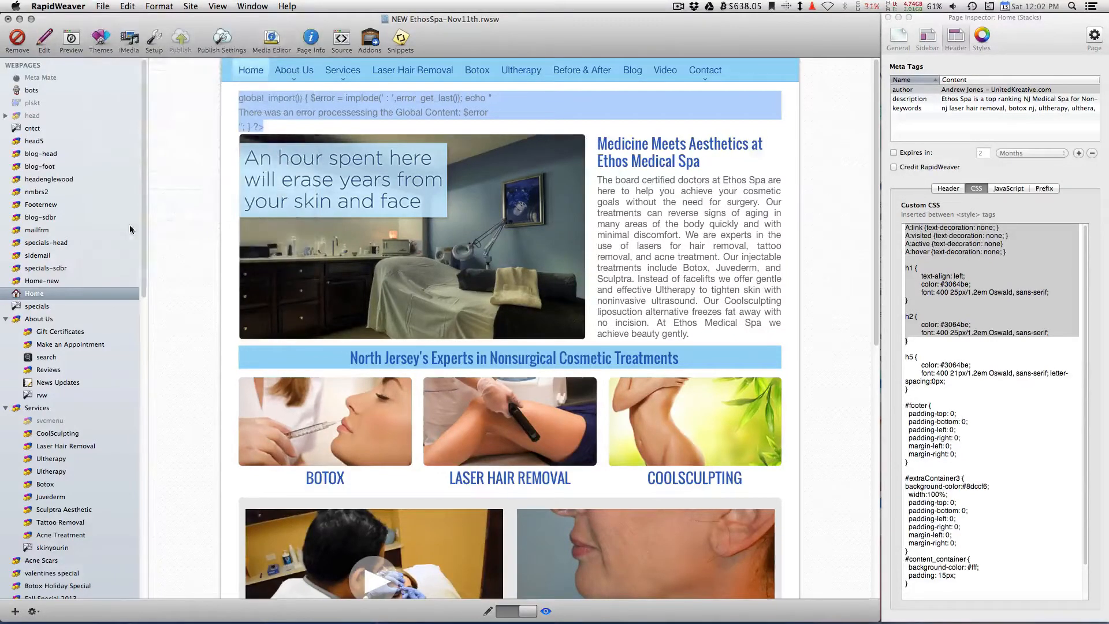
left_click(102, 6)
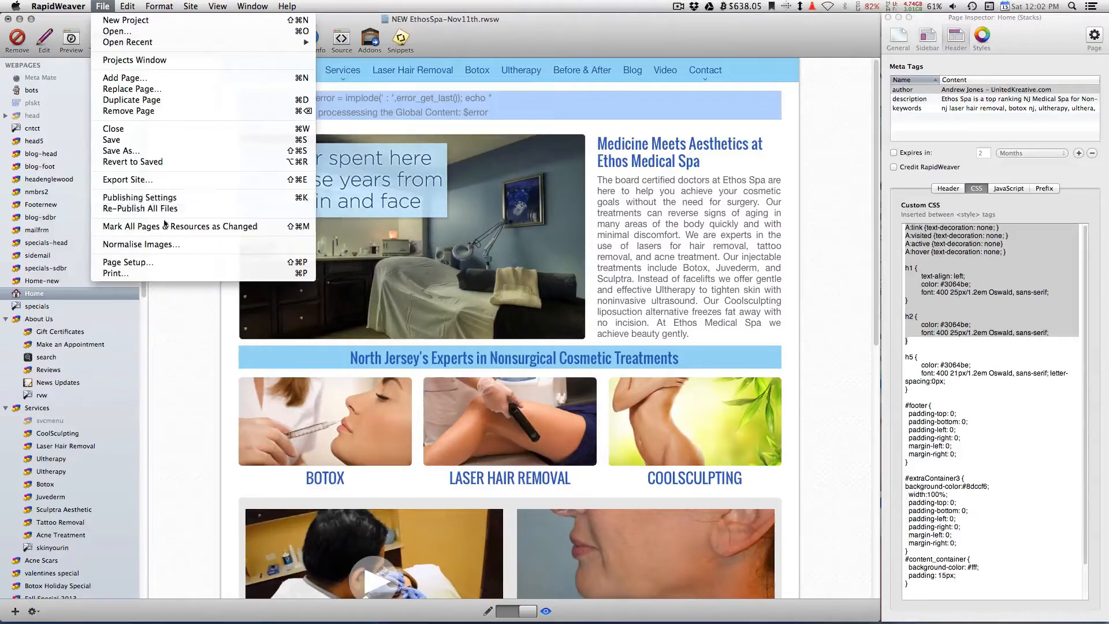
left_click(162, 214)
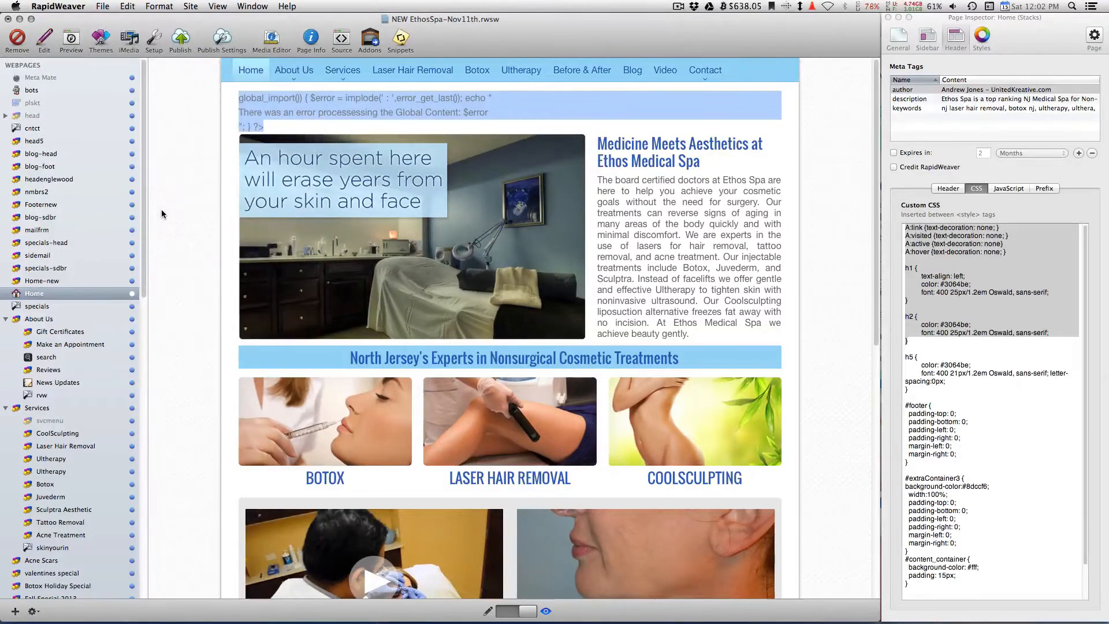
scroll("down", 3)
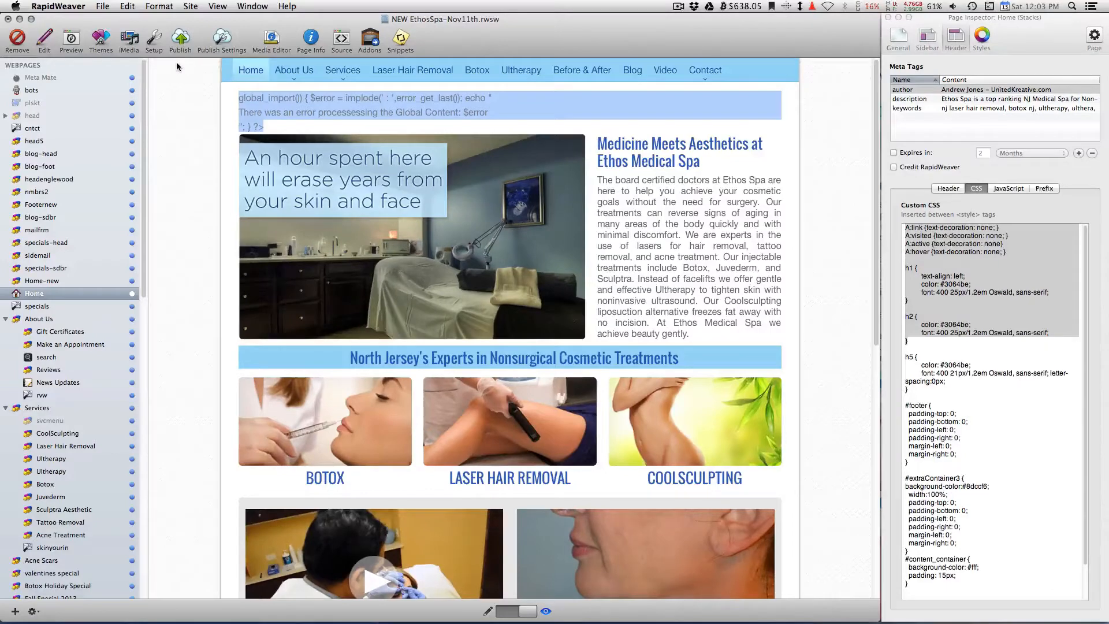
mouse_move(97, 246)
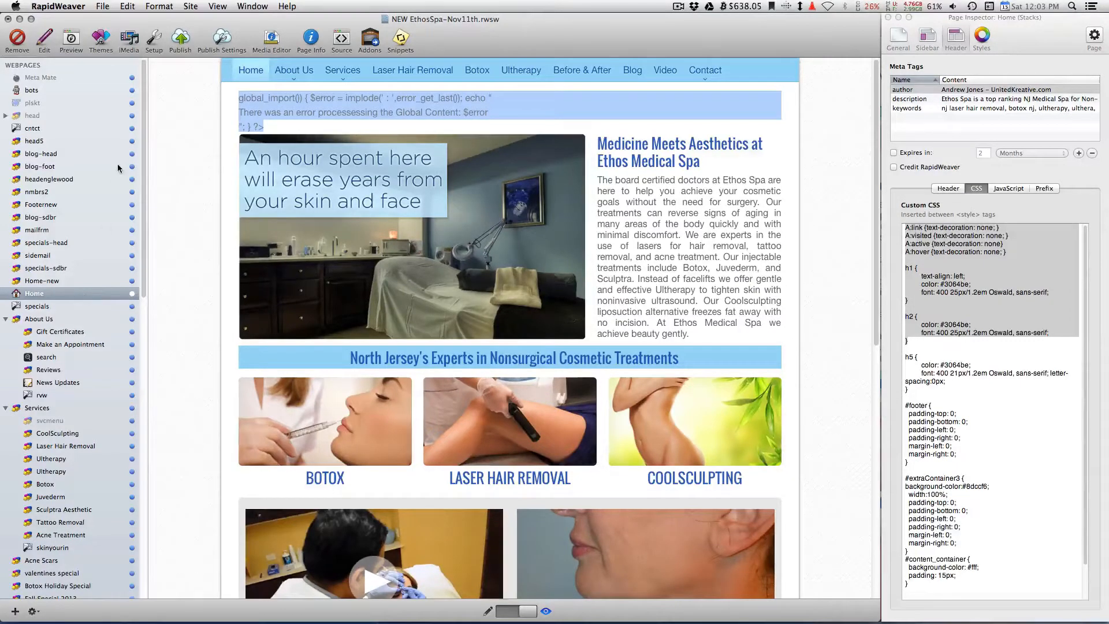
Step: Flag only the Home page as changed
left_click(103, 6)
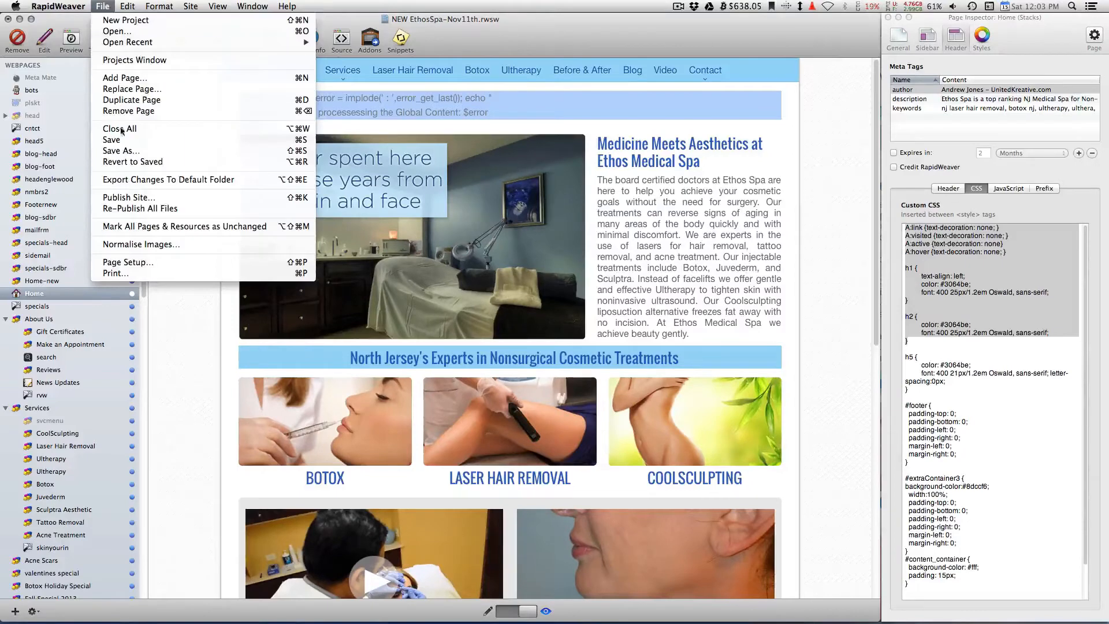
mouse_move(183, 226)
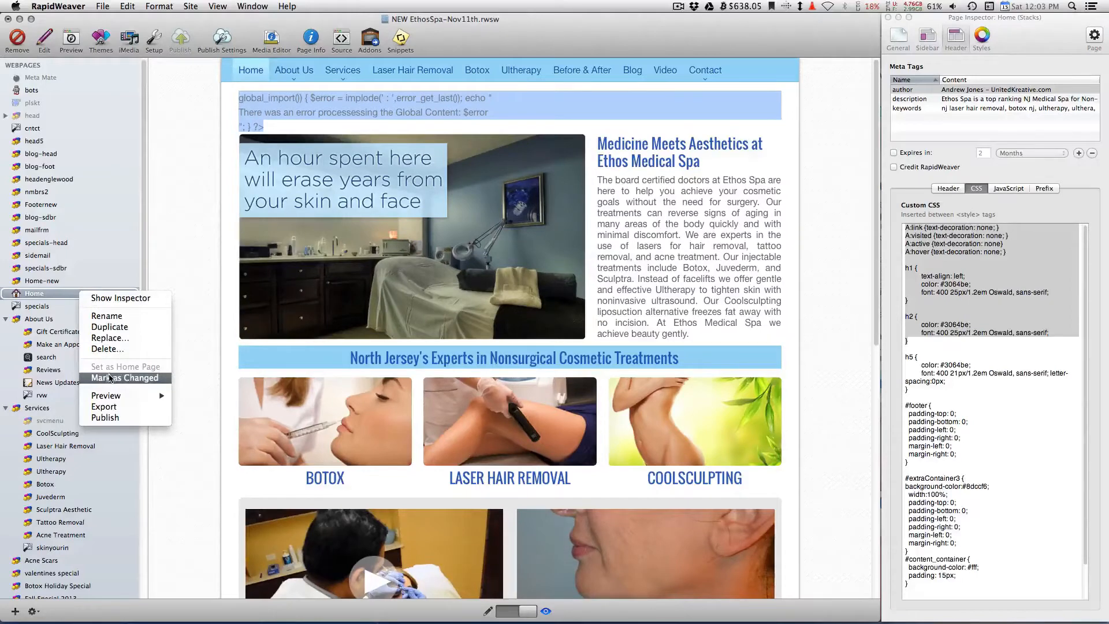
left_click(125, 377)
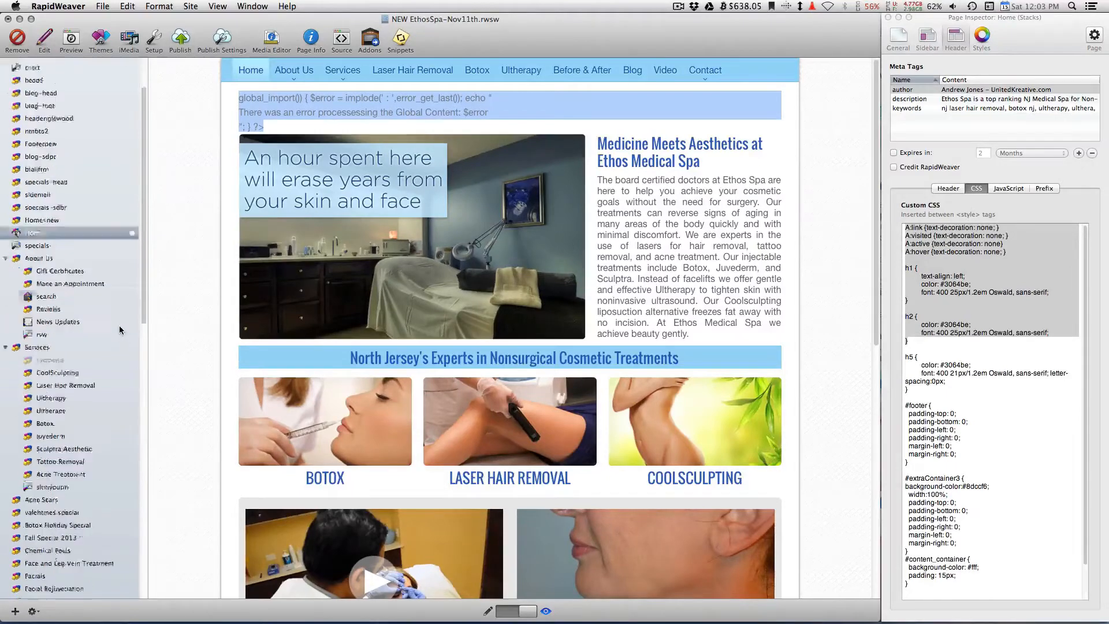
scroll("down", 3)
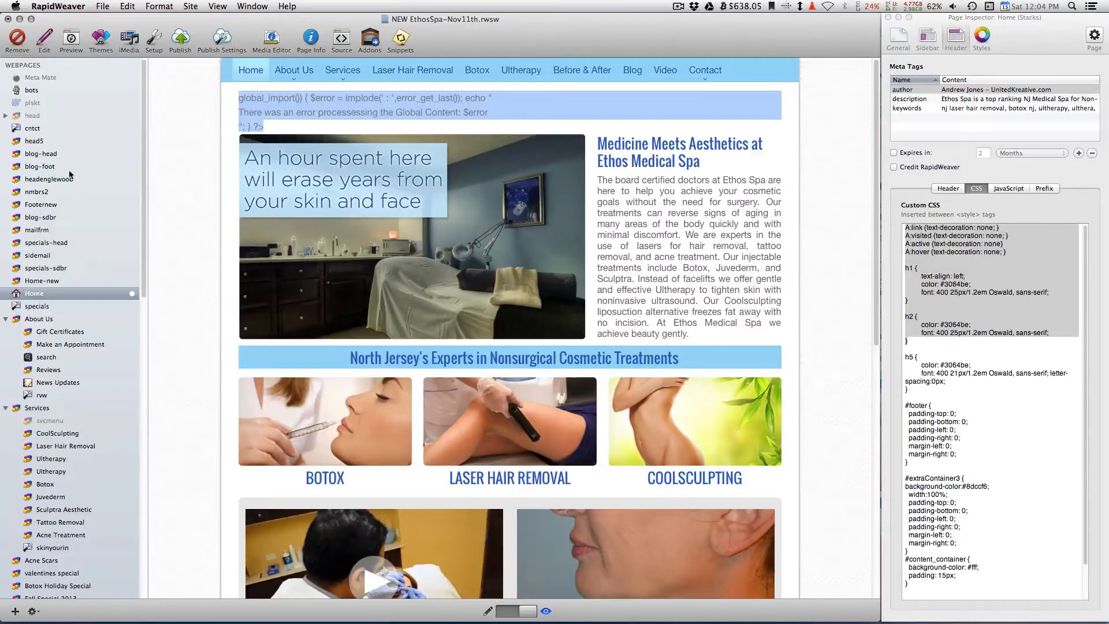
Step: Open head5 and drag the Easy Scroller stack into the top Global Content stack
left_click(35, 141)
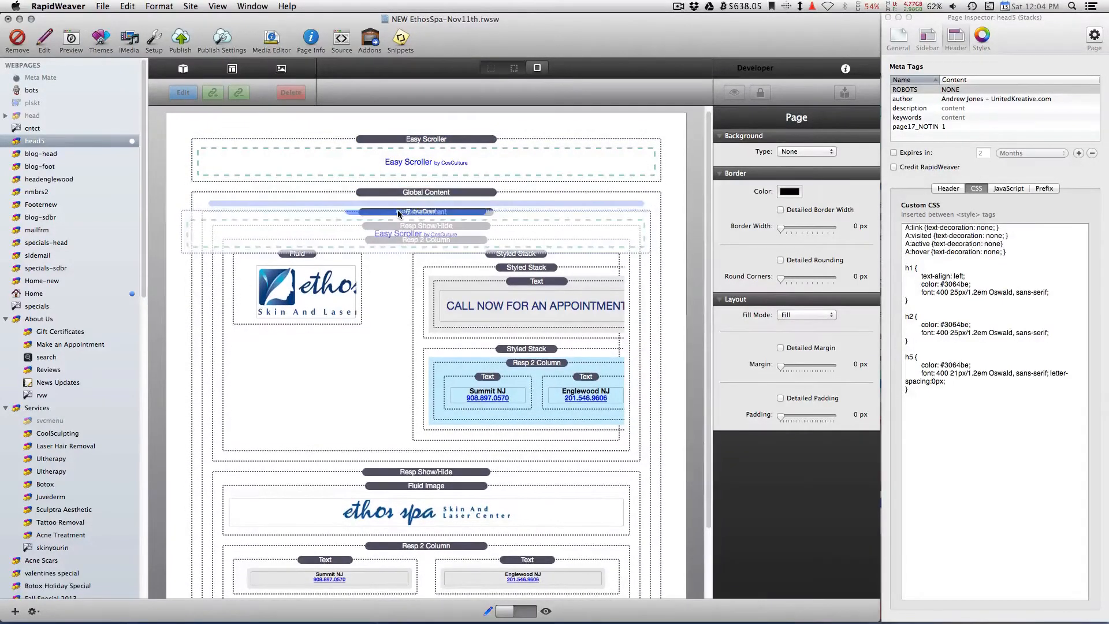
left_click(426, 153)
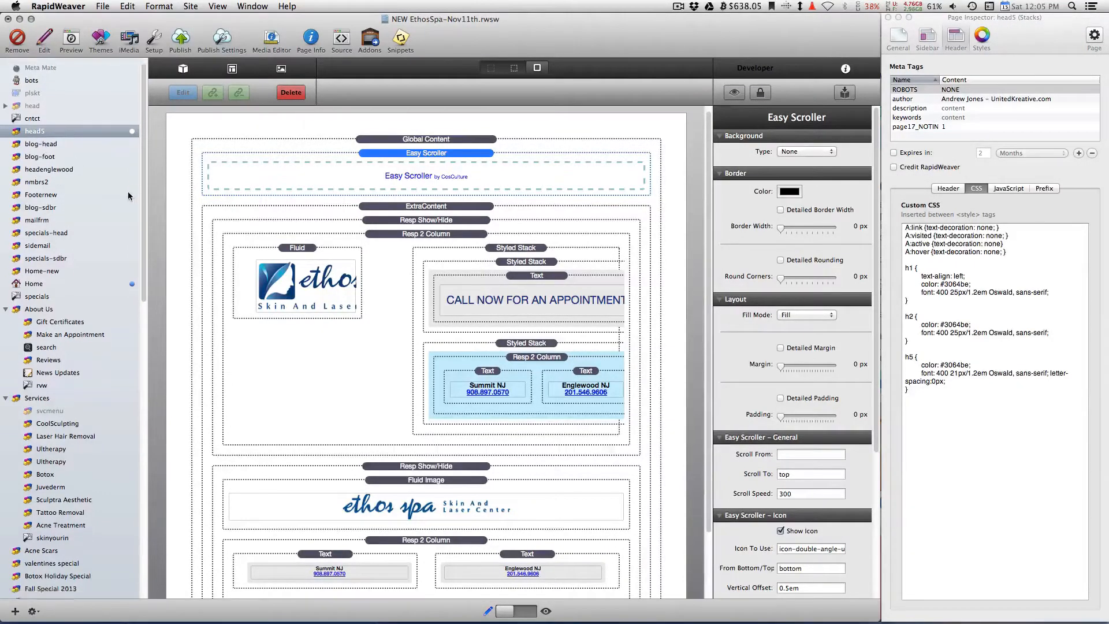
Step: Browse the Blog page's entries, then open the apmt appointment form page
scroll("down", 3)
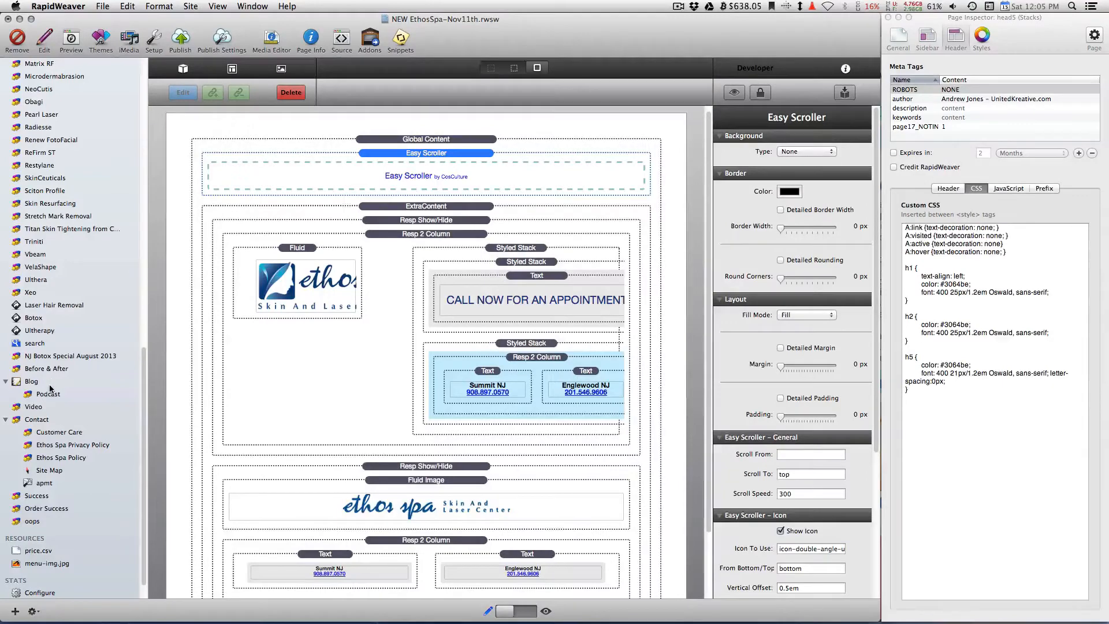
left_click(32, 381)
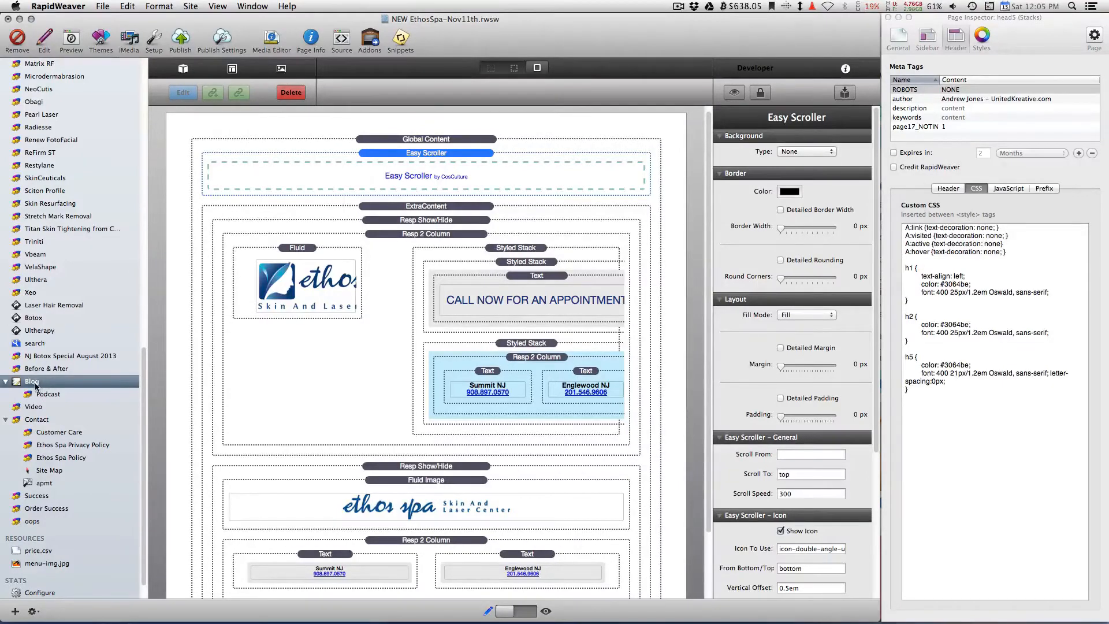
left_click(32, 381)
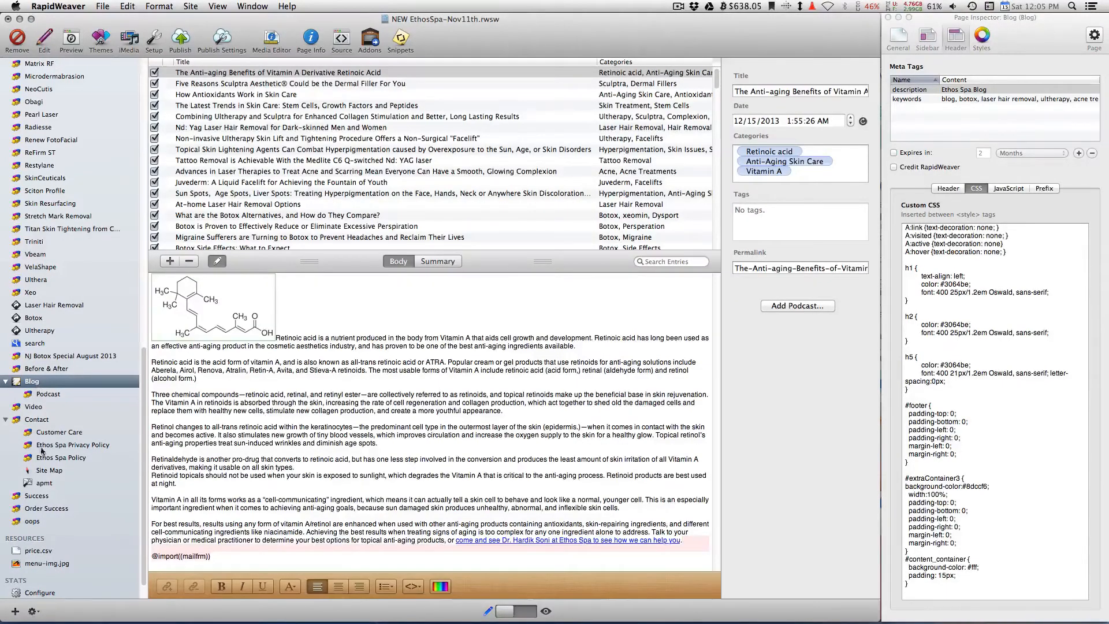
left_click(45, 483)
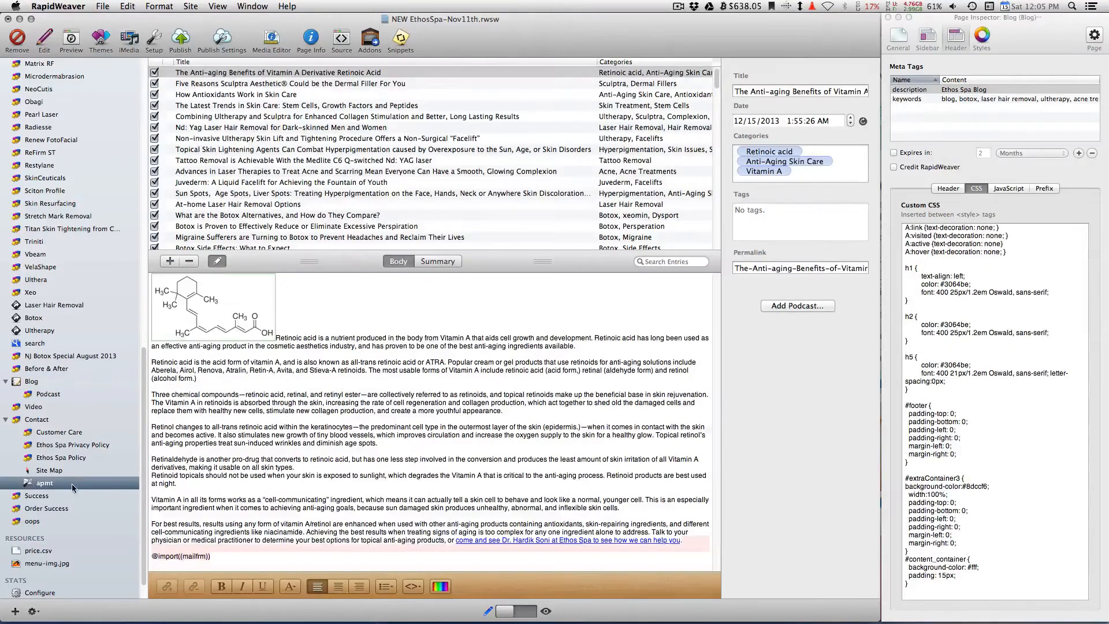
left_click(45, 483)
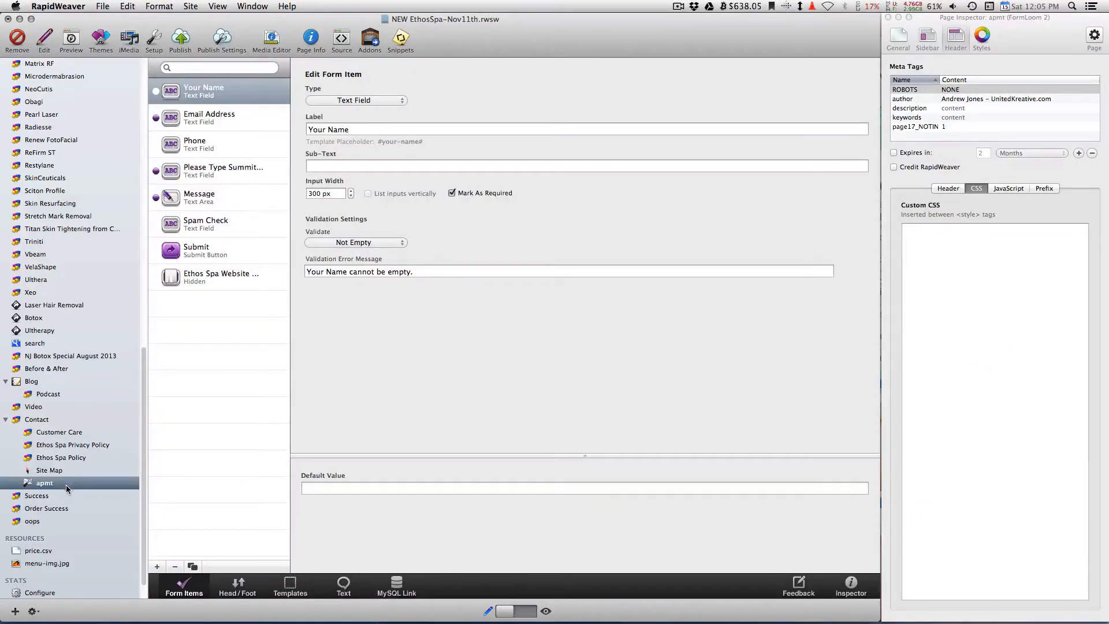
mouse_move(196, 360)
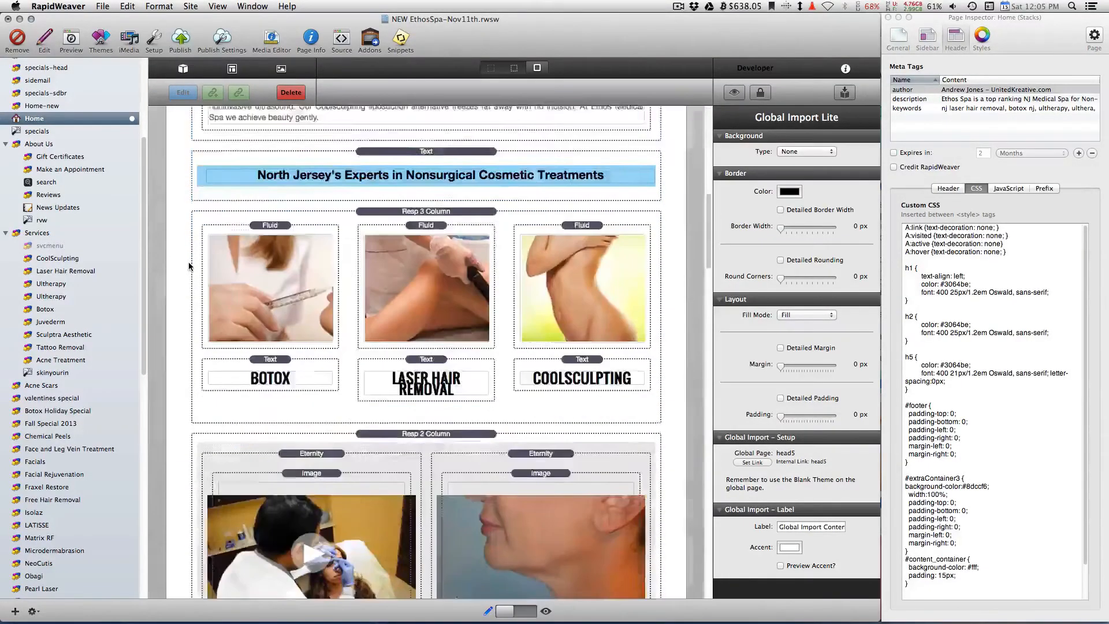
Step: Add a standard Global Import stack to Home, just above the Global Import Lite stack
scroll("down", 3)
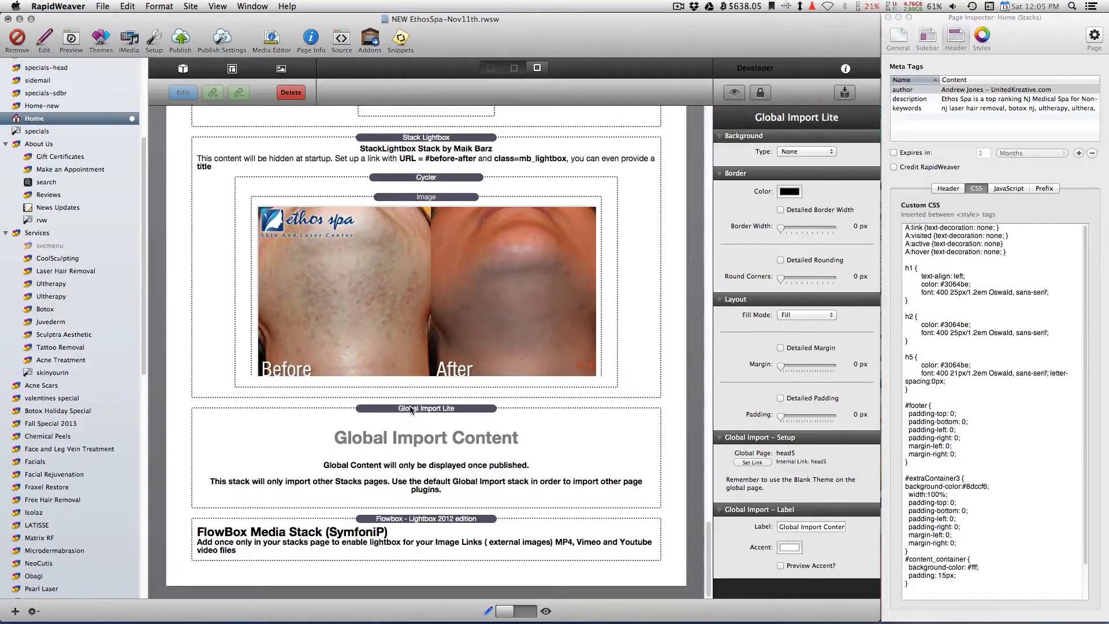
left_click(426, 409)
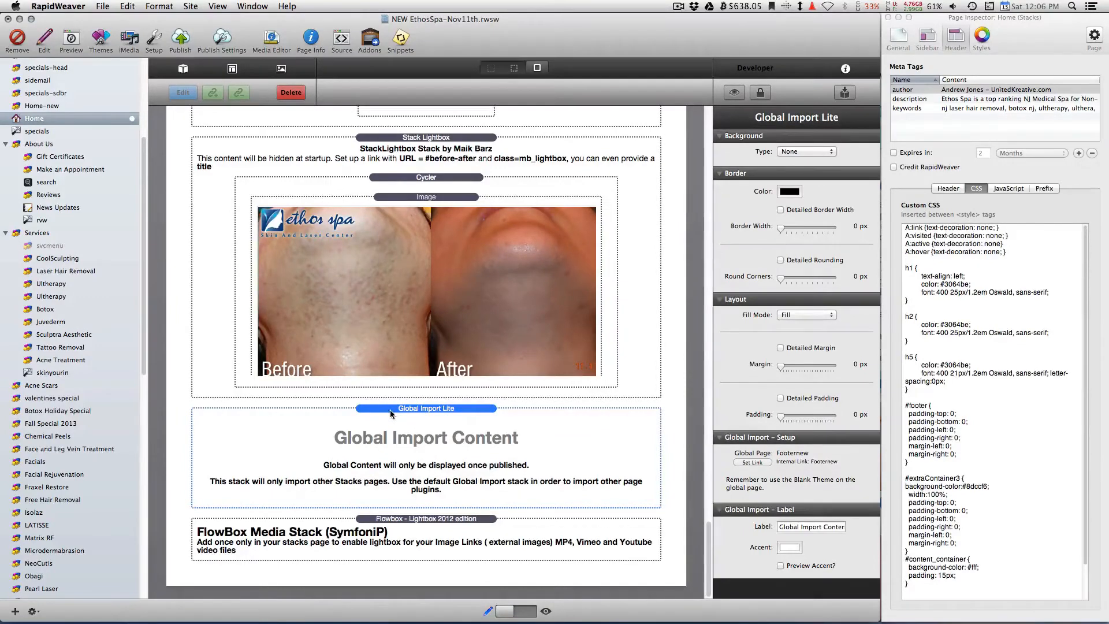
left_click(183, 68)
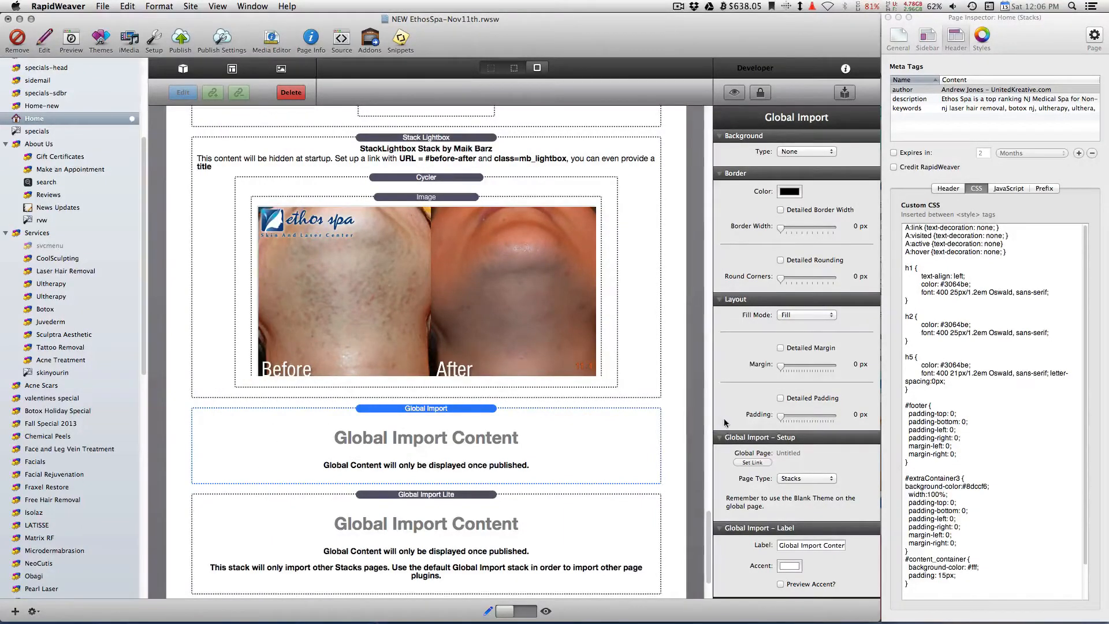
Step: Set the trial Global Import stack's imported page type to Dateloom
left_click(805, 479)
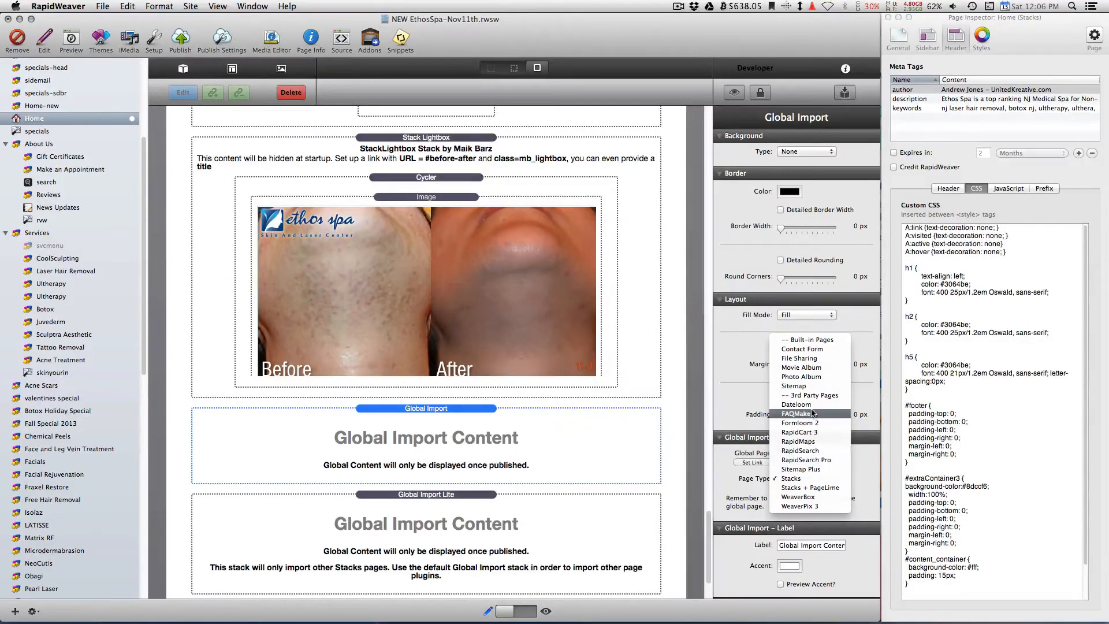
mouse_move(803, 368)
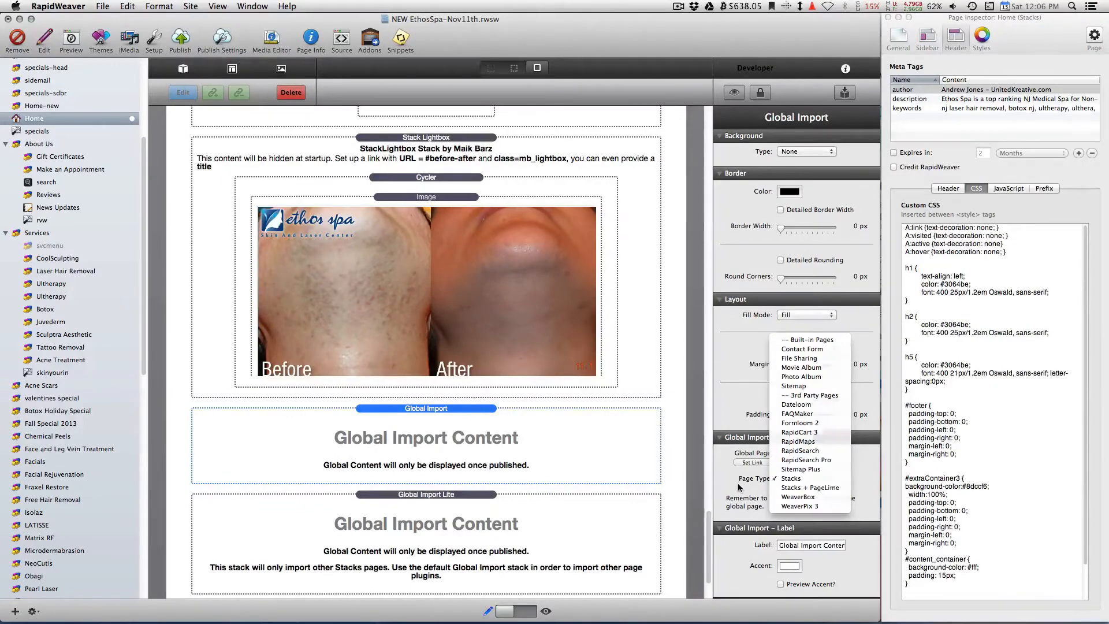
left_click(806, 479)
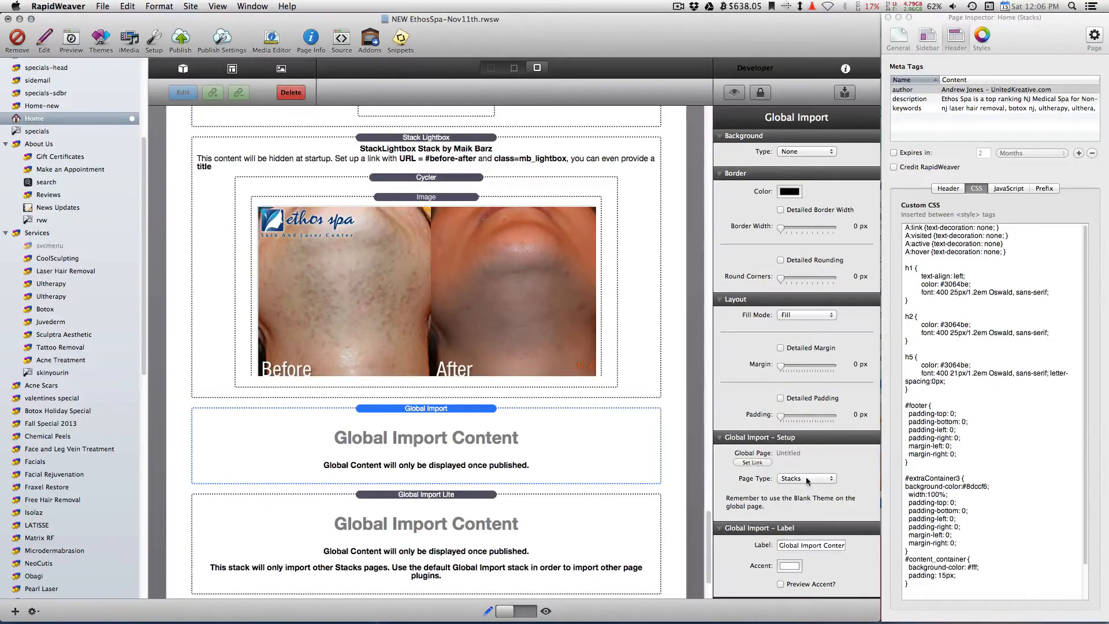
left_click(806, 478)
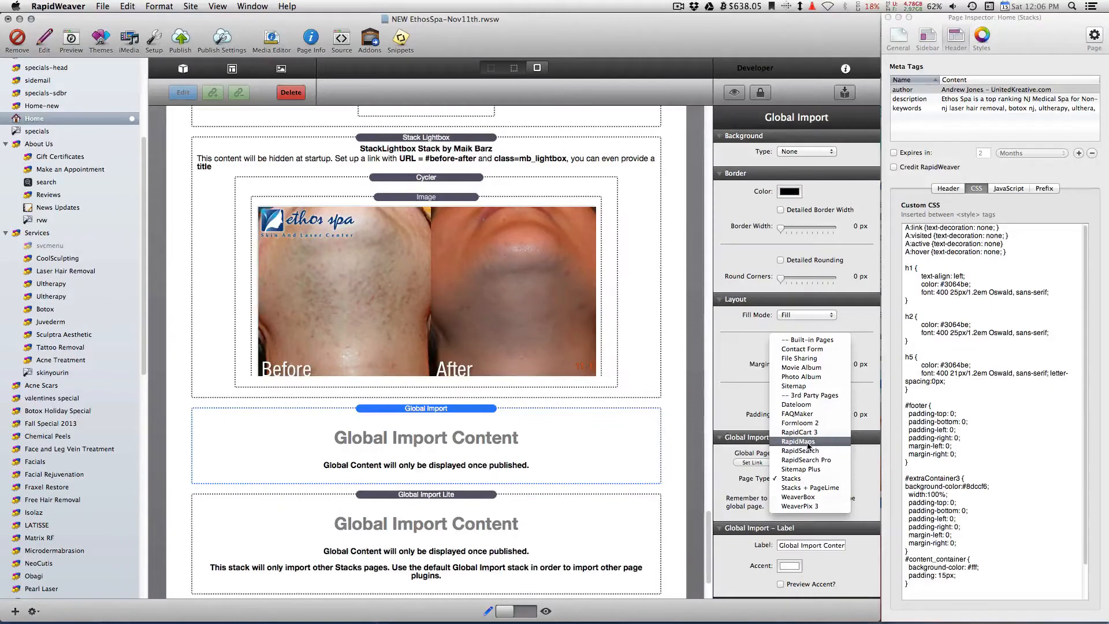
mouse_move(797, 405)
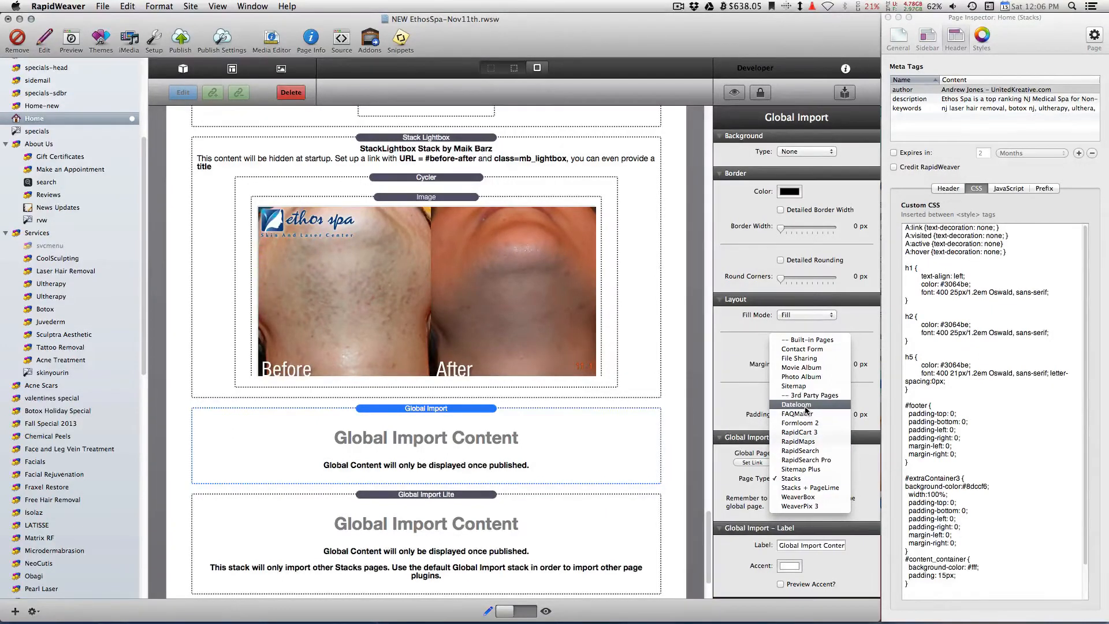
left_click(797, 404)
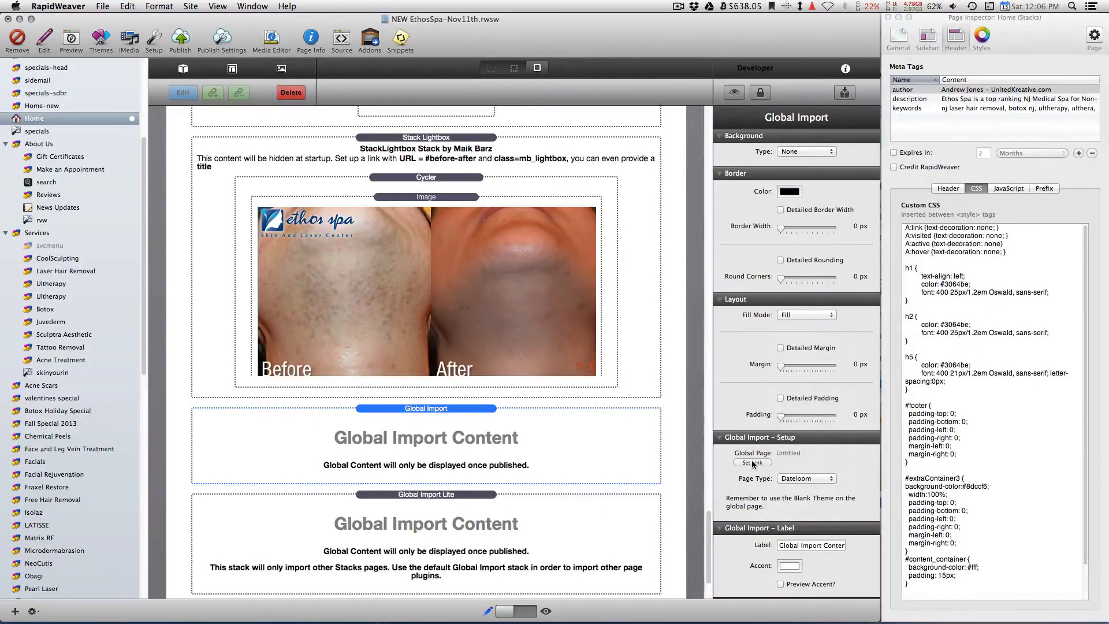
Step: Dismiss the link settings without choosing a page and delete the Global Import stack
left_click(752, 462)
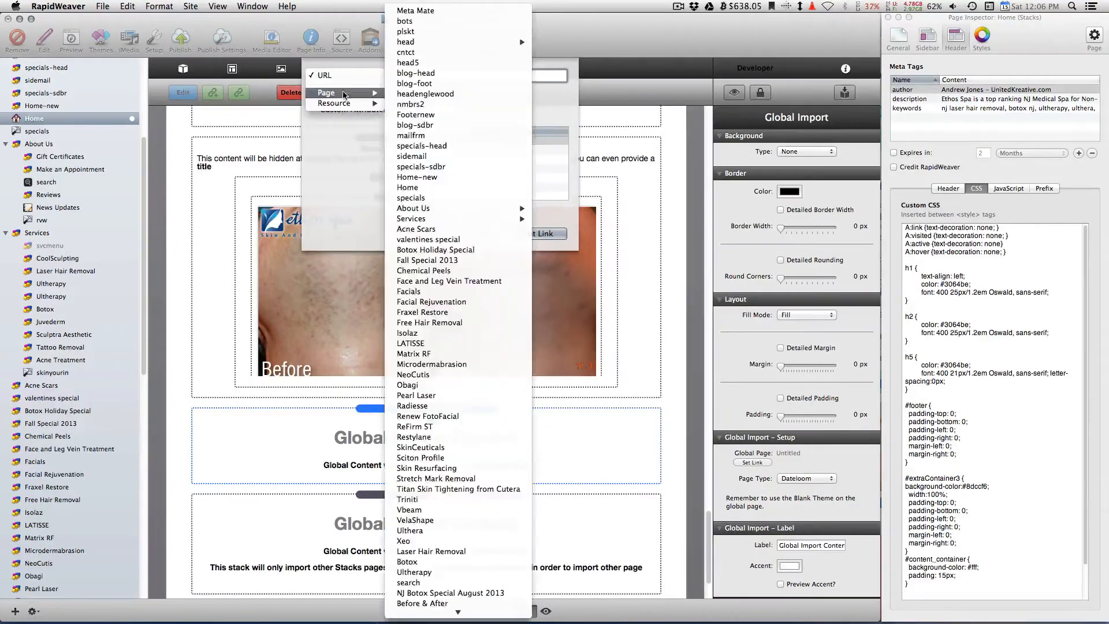
mouse_move(429, 323)
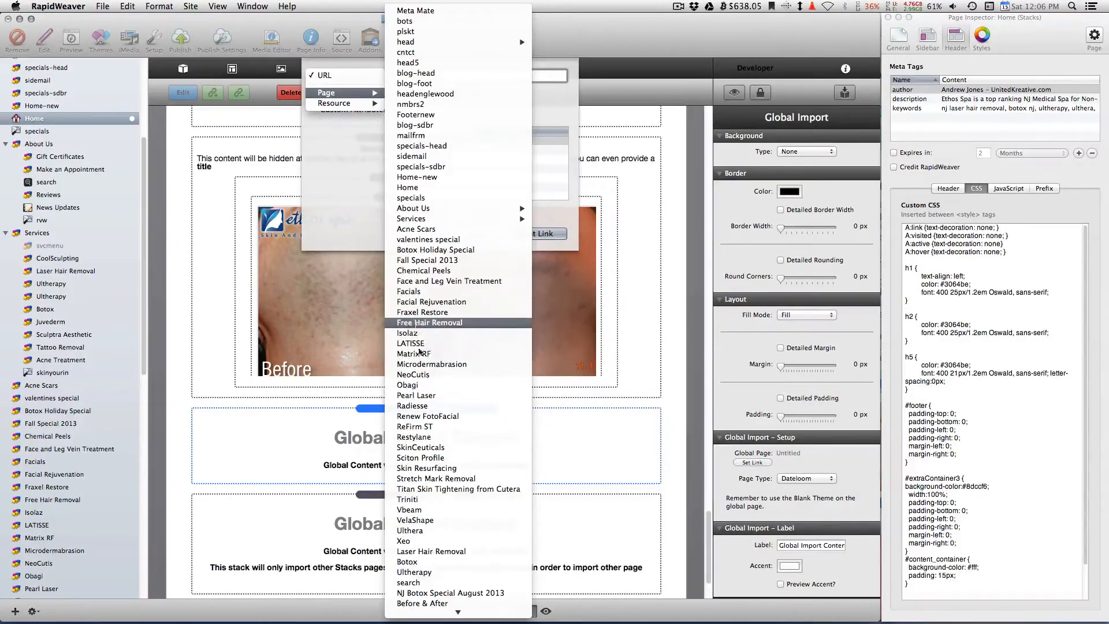
scroll("down", 3)
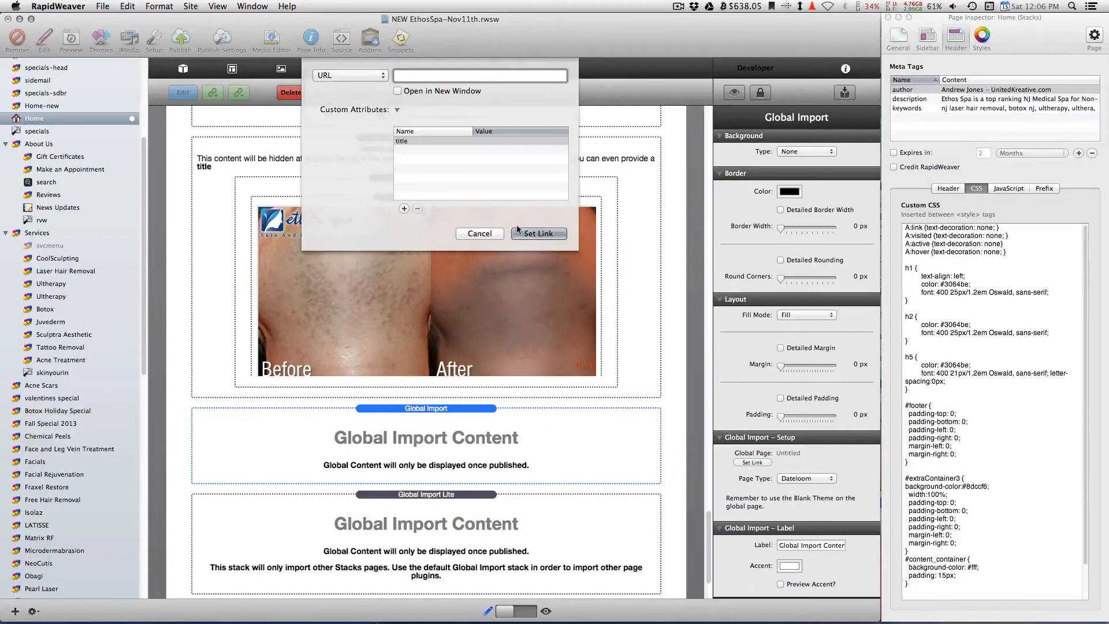
left_click(479, 233)
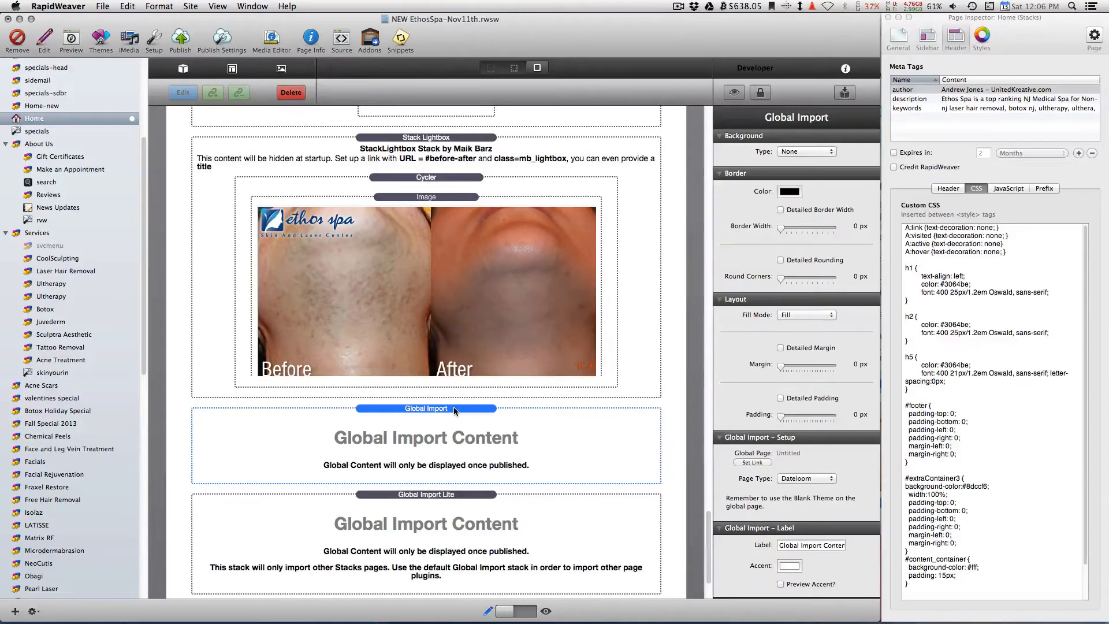
left_click(425, 137)
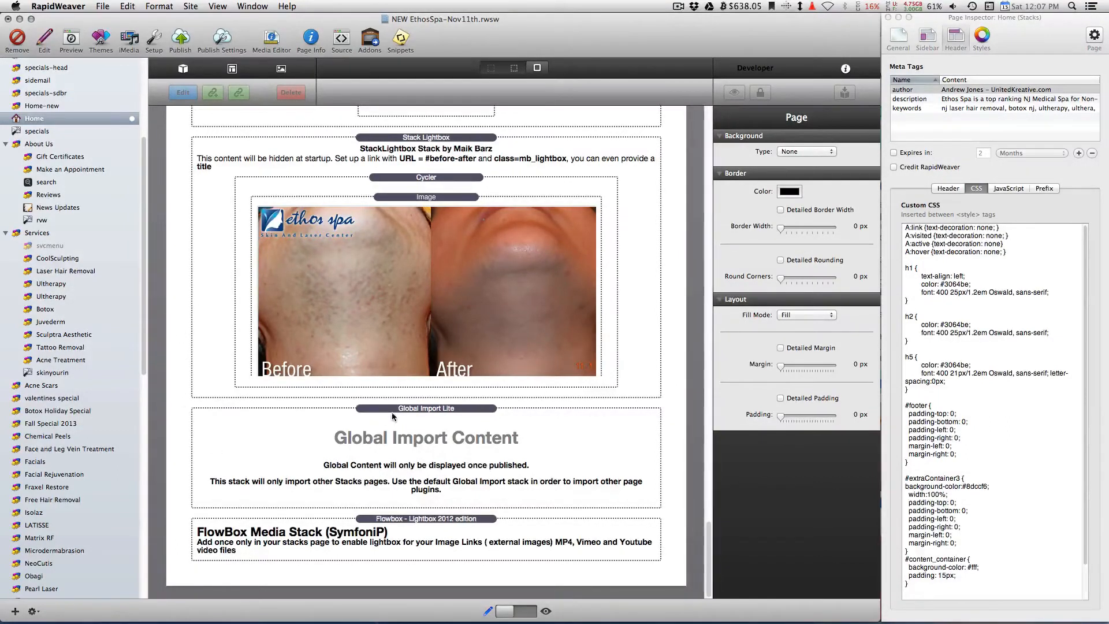
Step: Check the footer Global Import Lite's linked page and open the Fall Special 2013 page
left_click(425, 408)
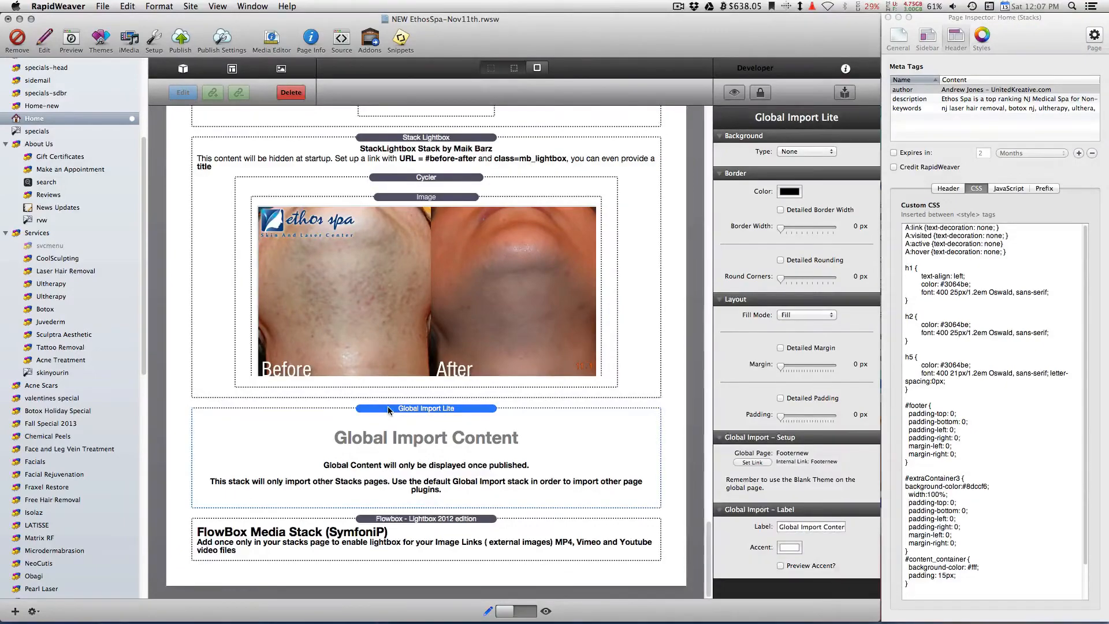
scroll("down", 3)
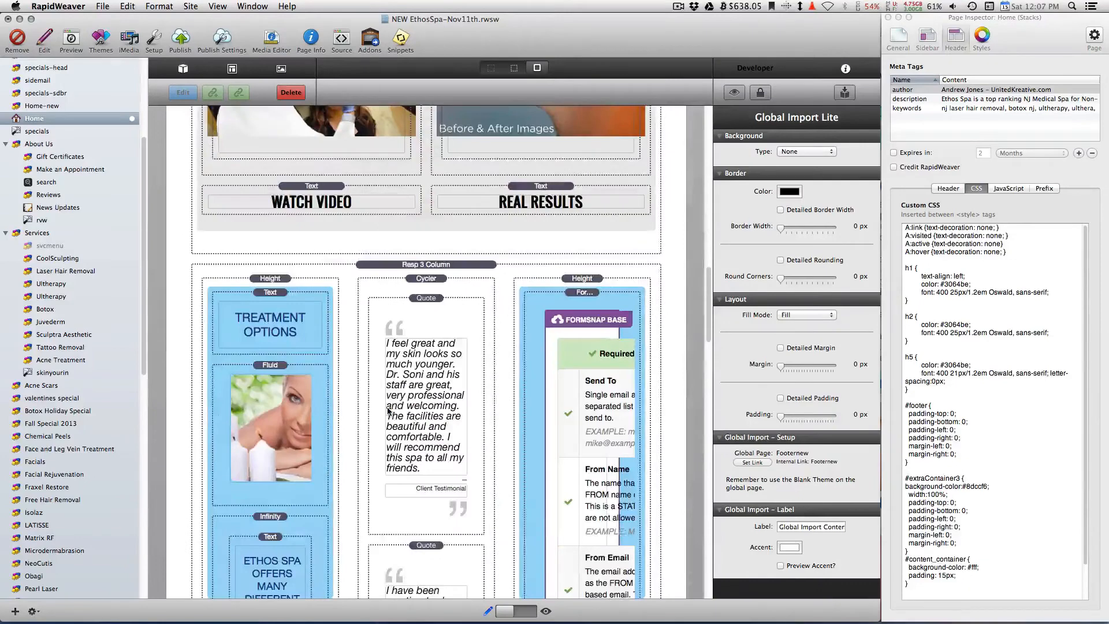
scroll("down", 3)
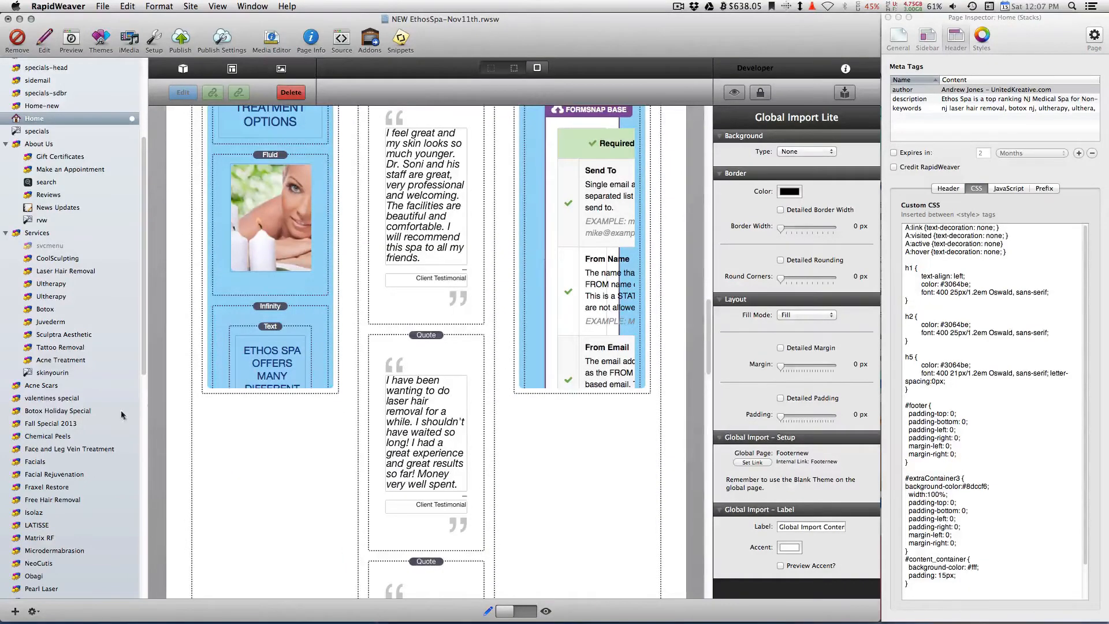
left_click(52, 423)
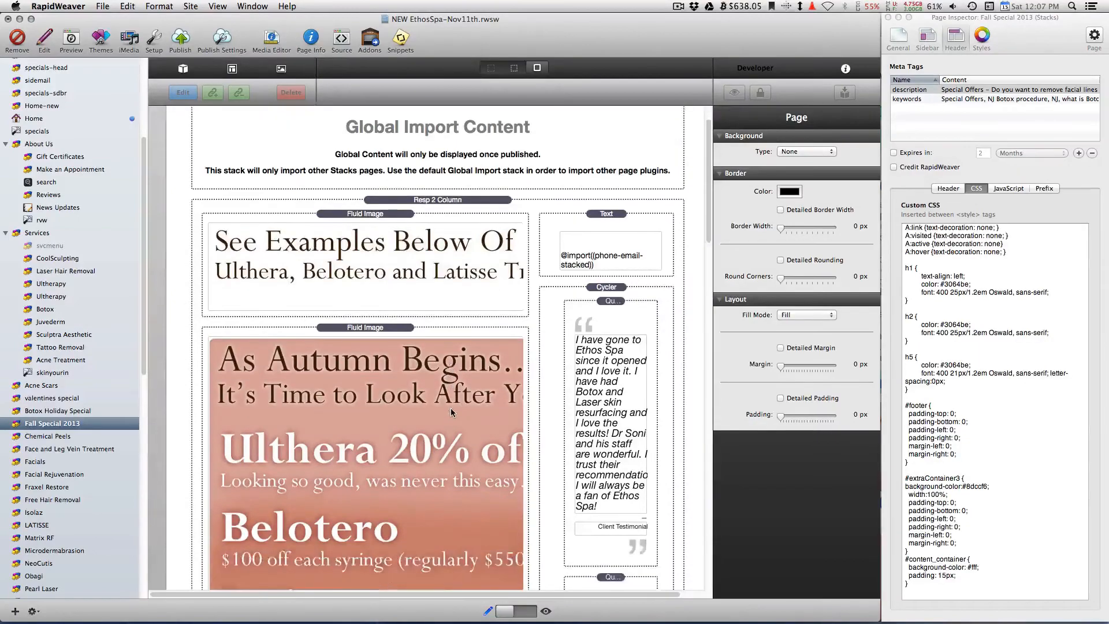
Step: Open the Facials page and select its top Global Import Lite stack linked to sidemail
scroll("down", 3)
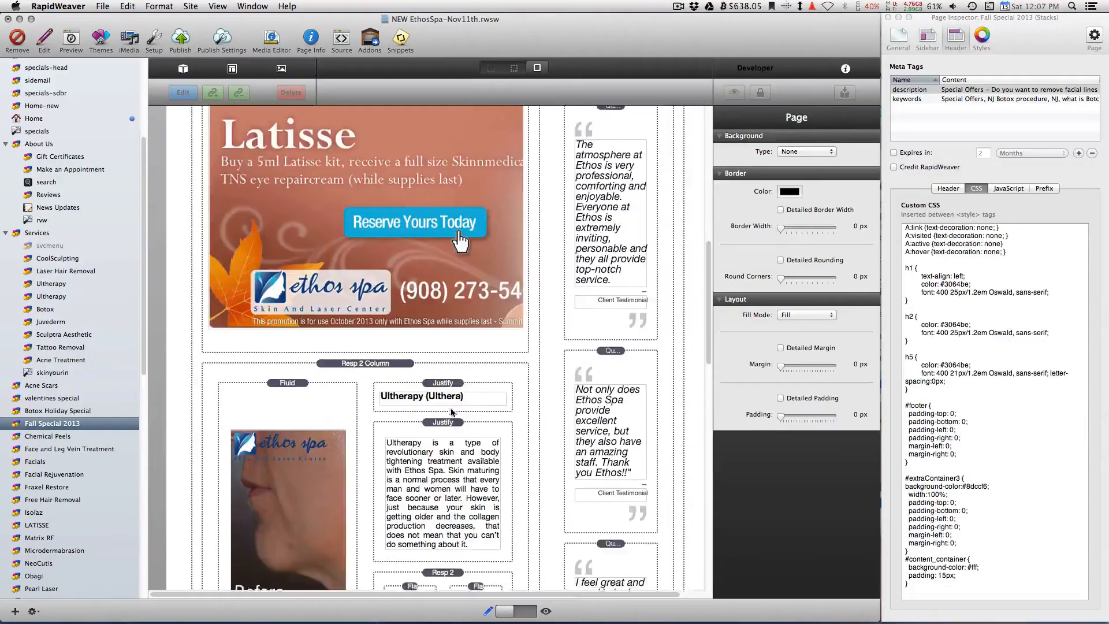
scroll("down", 3)
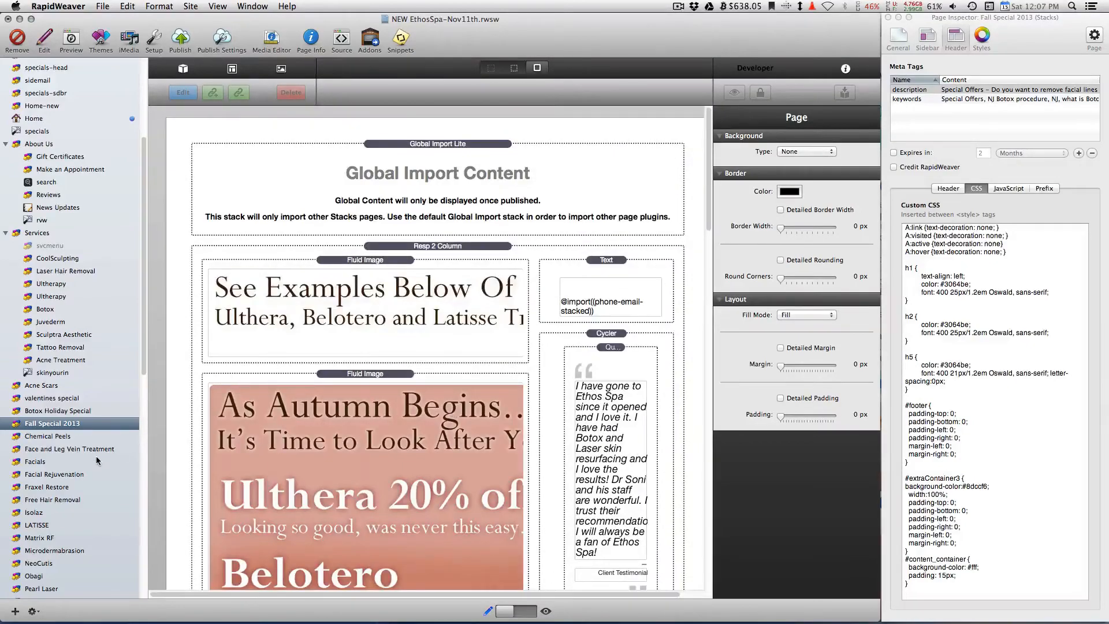
left_click(35, 461)
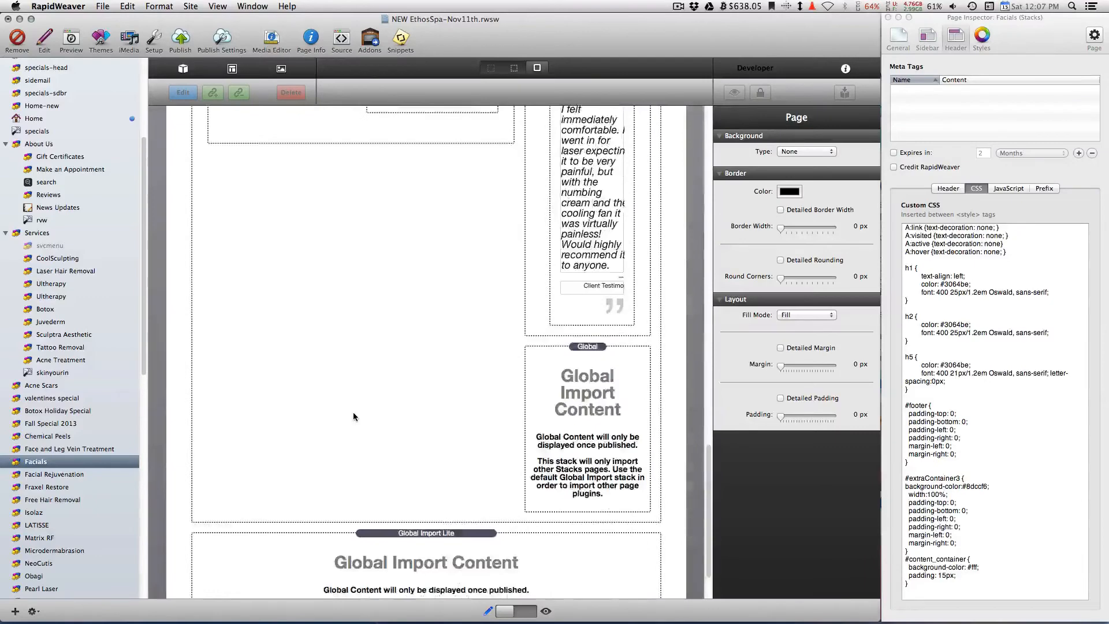
scroll("down", 3)
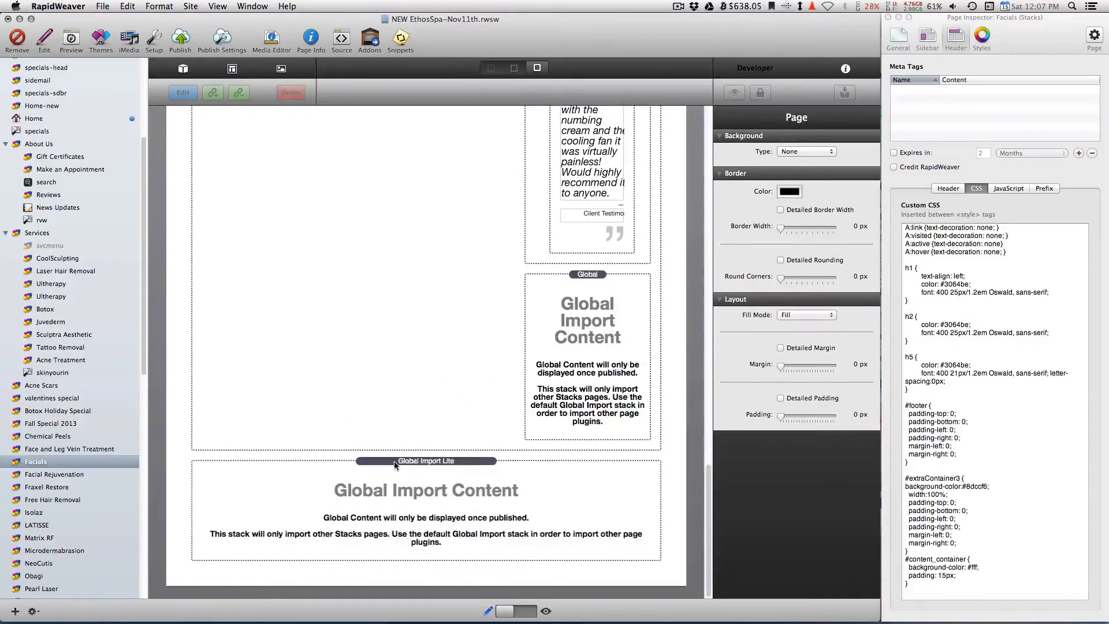
left_click(587, 275)
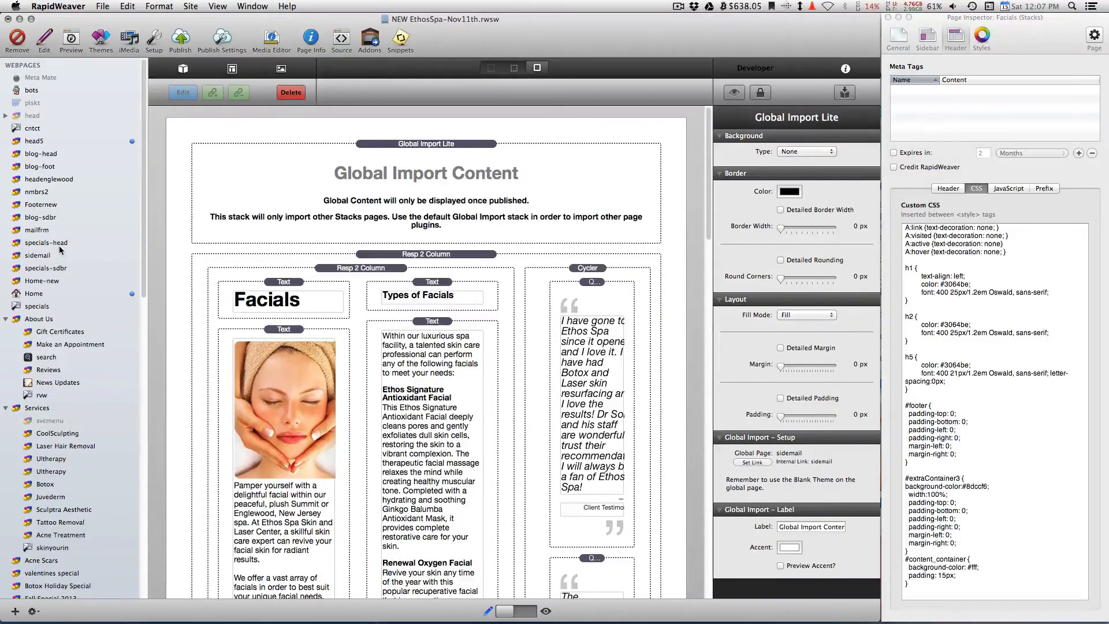
Step: Preview the sidemail page's 'We'll Contact You!' FormSnap form, then switch to the Vbeam page
left_click(38, 255)
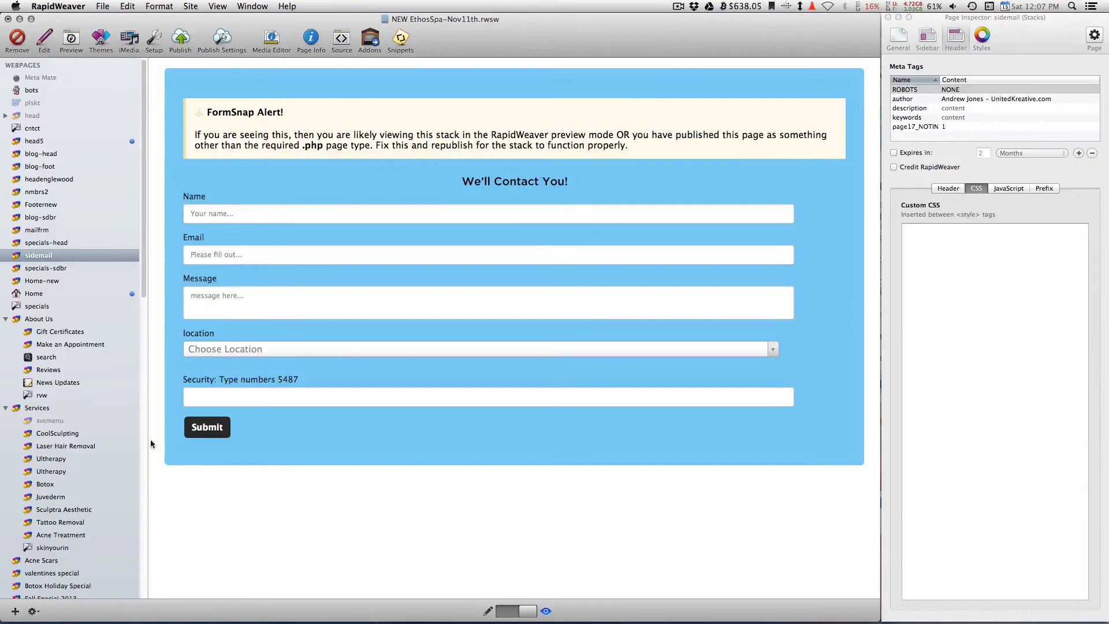
left_click(35, 433)
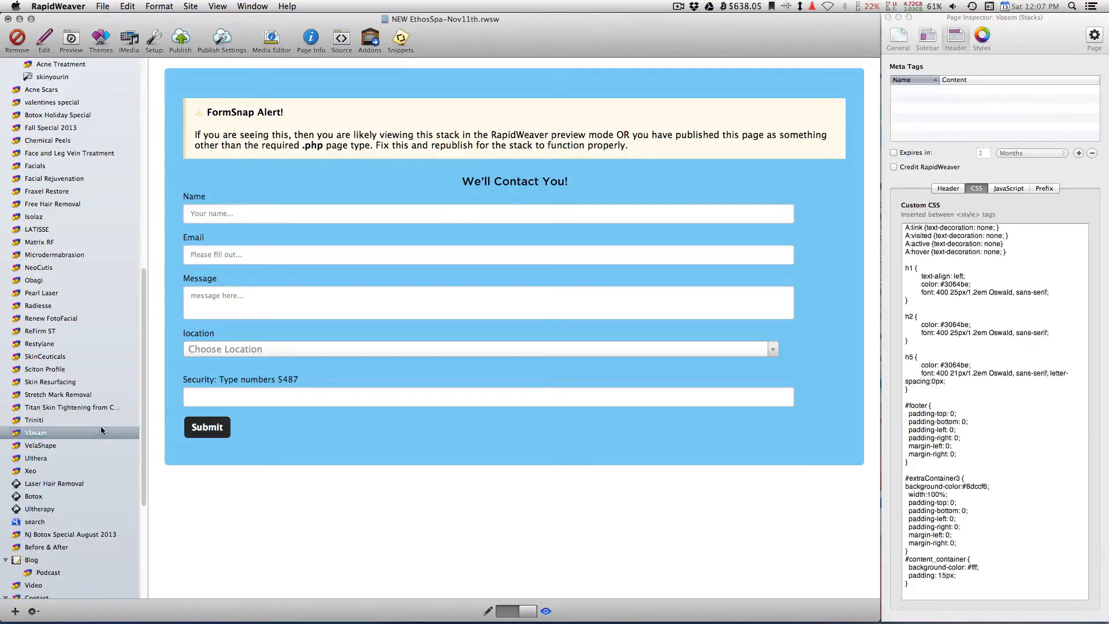